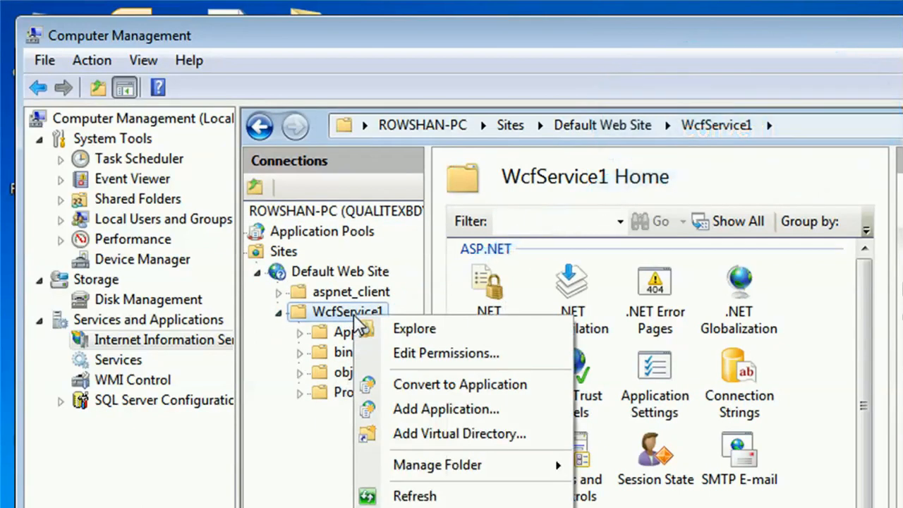
Step: Add WcfService1 under Default Web Site as an application with DefaultAppPool and view it
click(446, 409)
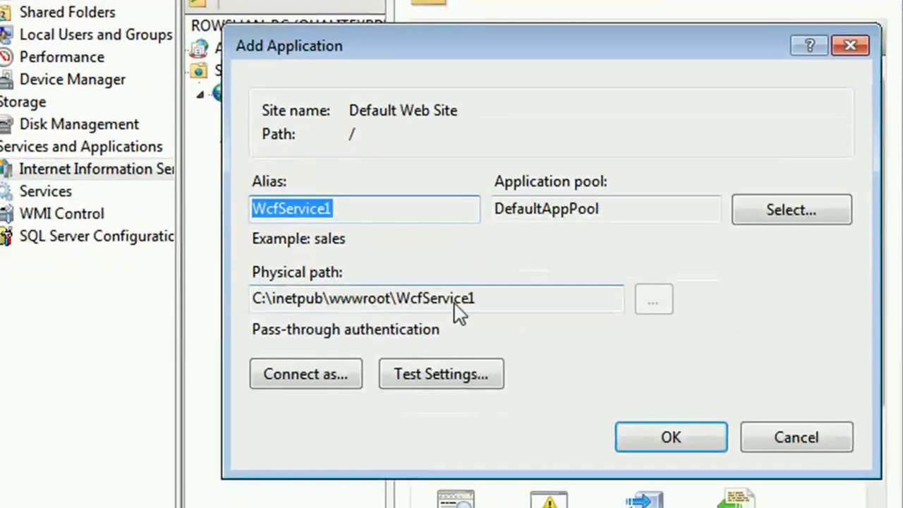
click(669, 438)
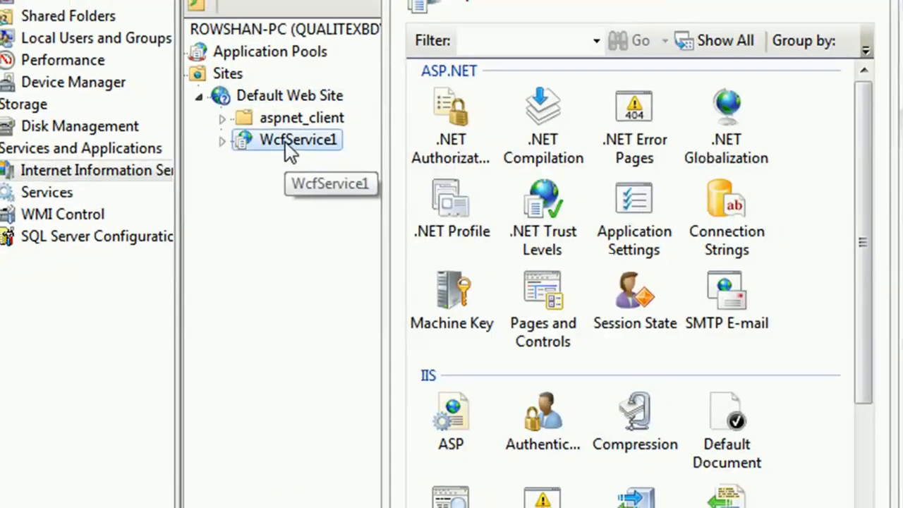
click(298, 139)
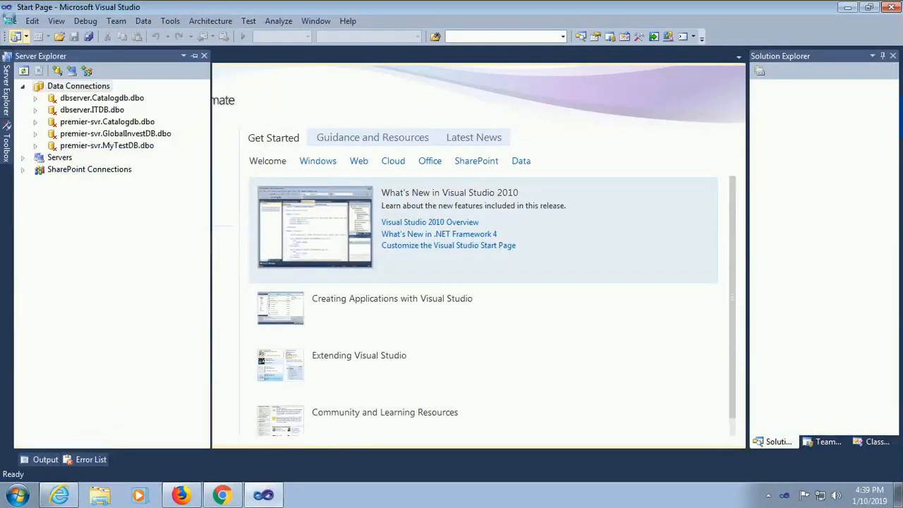
Step: Start a new project and choose the Visual C# WCF Service Application template
click(12, 21)
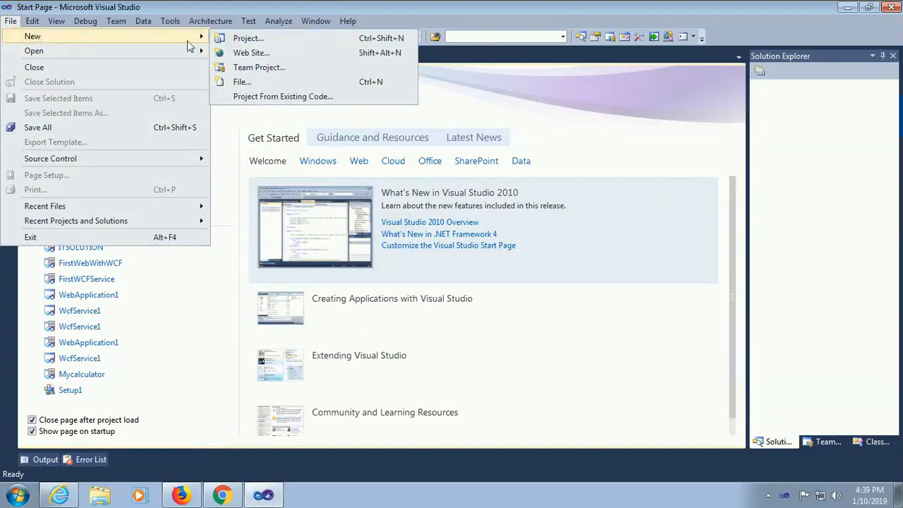
click(248, 39)
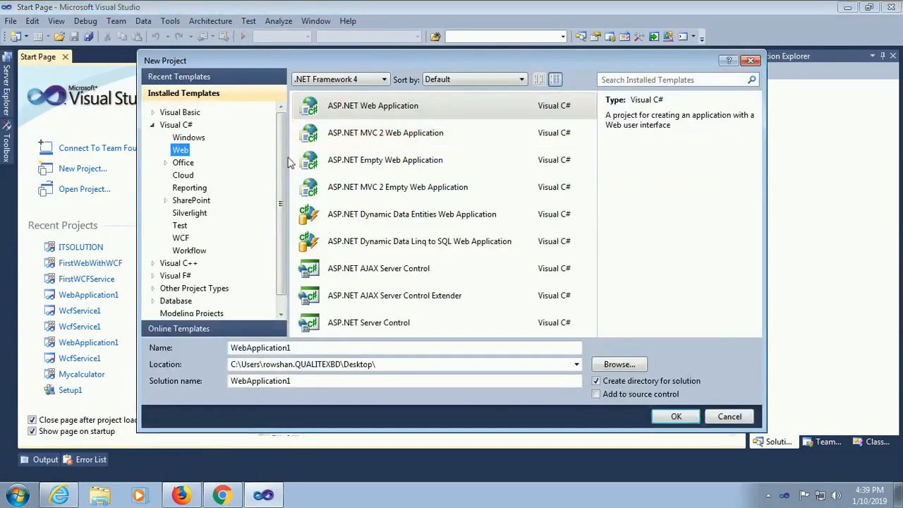
click(180, 237)
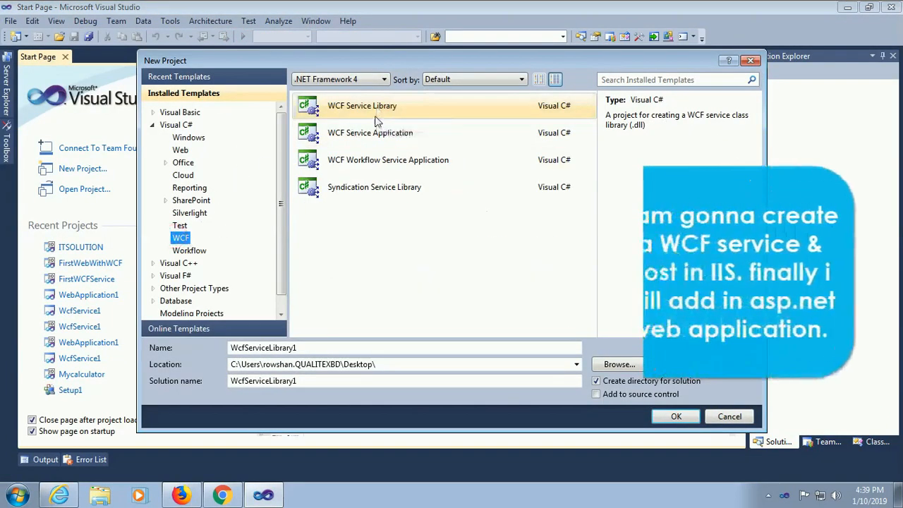
Step: Set the project location to Desktop\WCF Tutorial and create the WcfService1 project
click(370, 133)
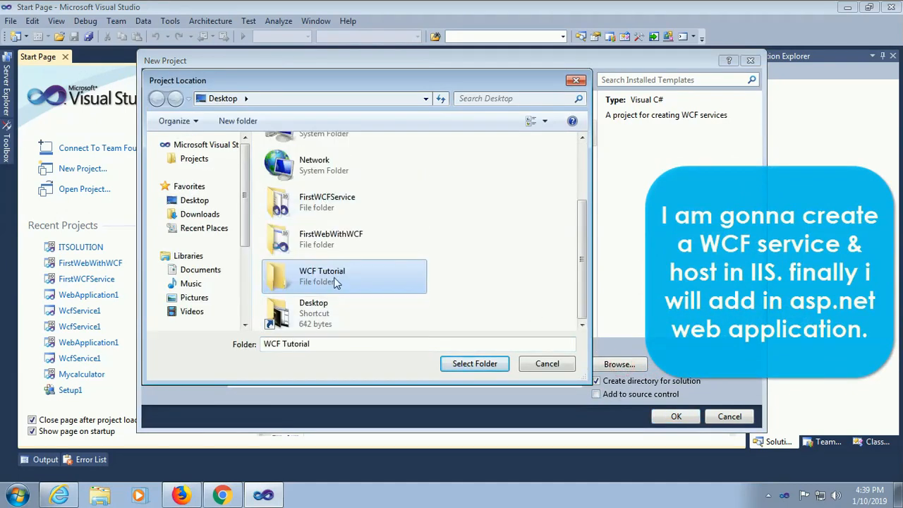
double_click(322, 275)
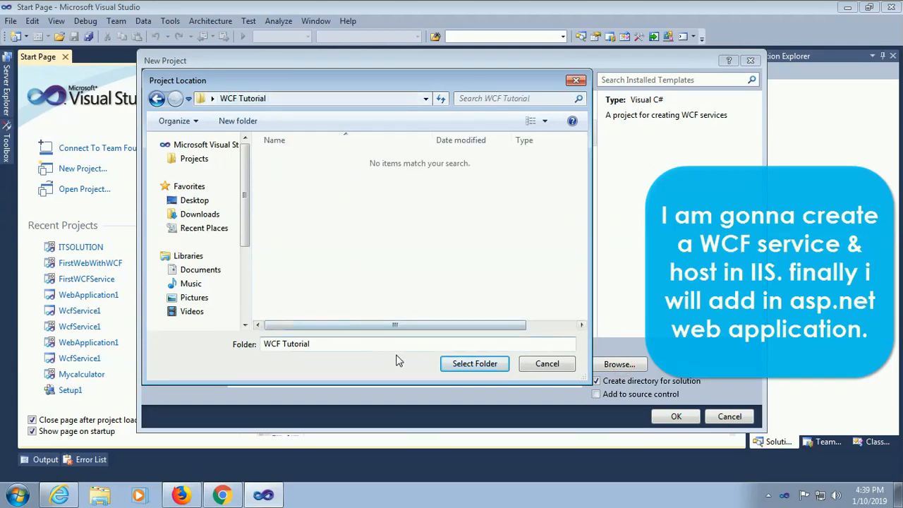
click(474, 364)
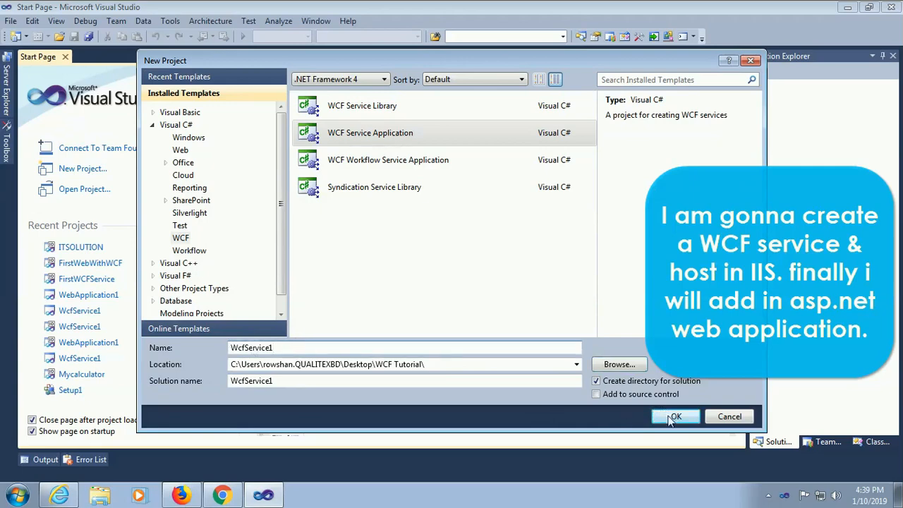
click(674, 417)
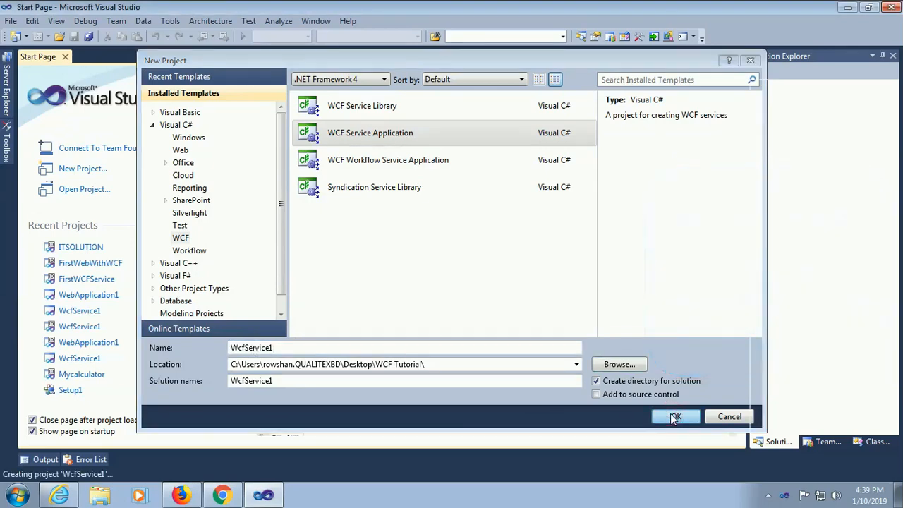
click(675, 416)
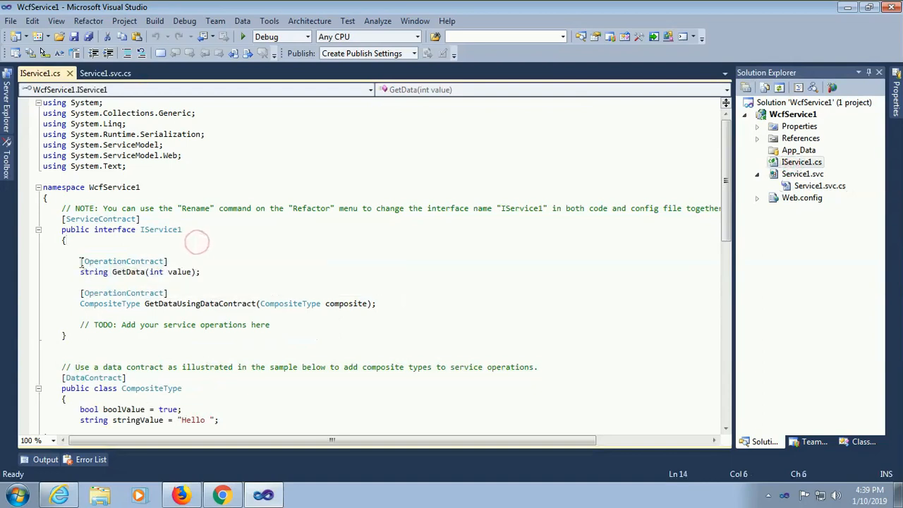
Step: Declare an [OperationContract] method 'double add();' in the IService1 interface
scroll(down, 3)
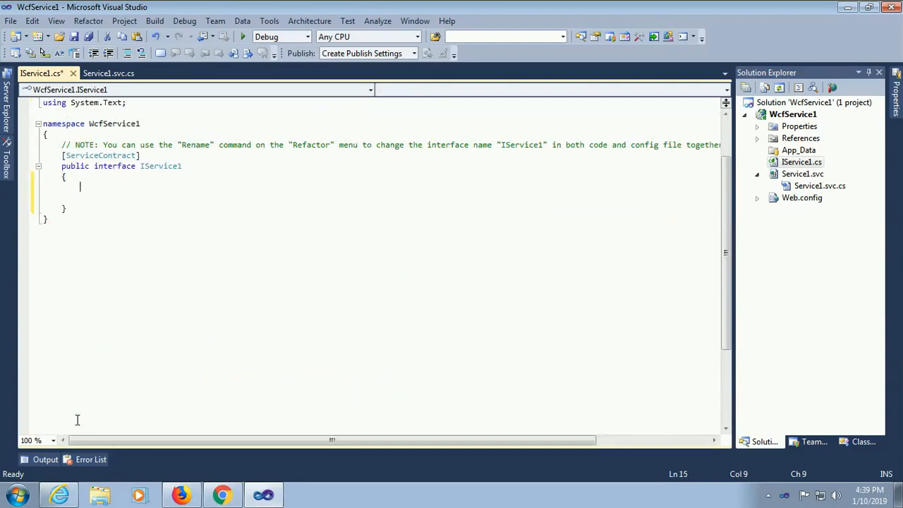
text([)
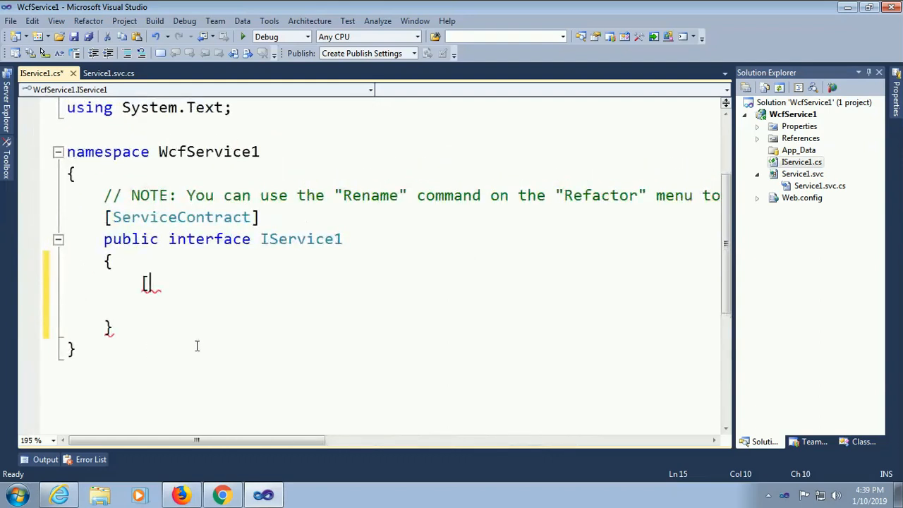
text(ope)
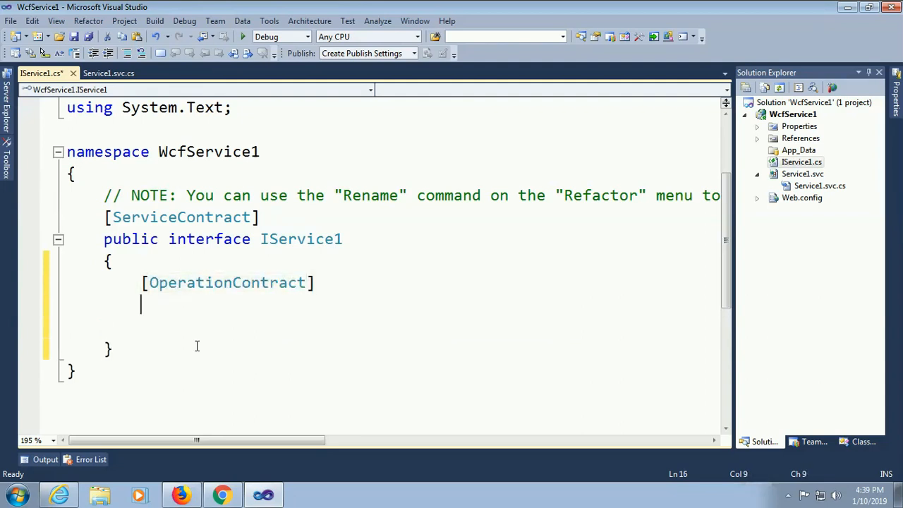
text(double)
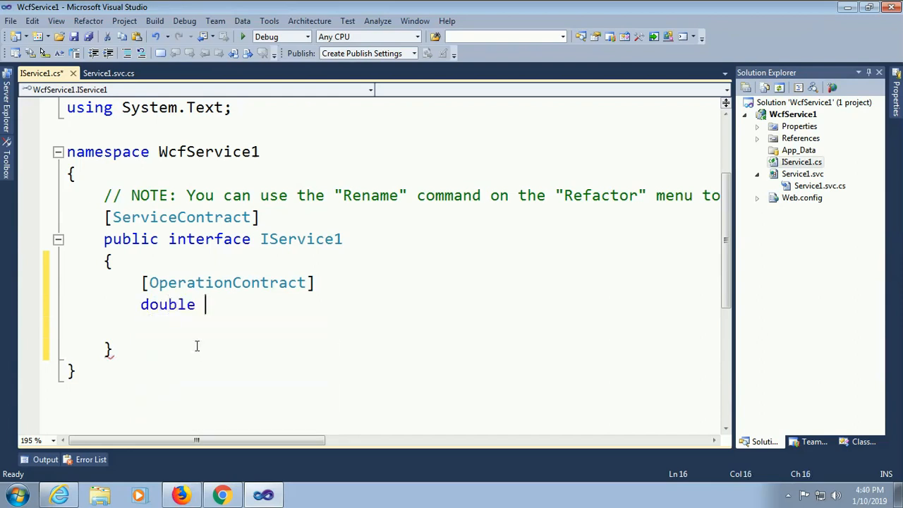
text(add)
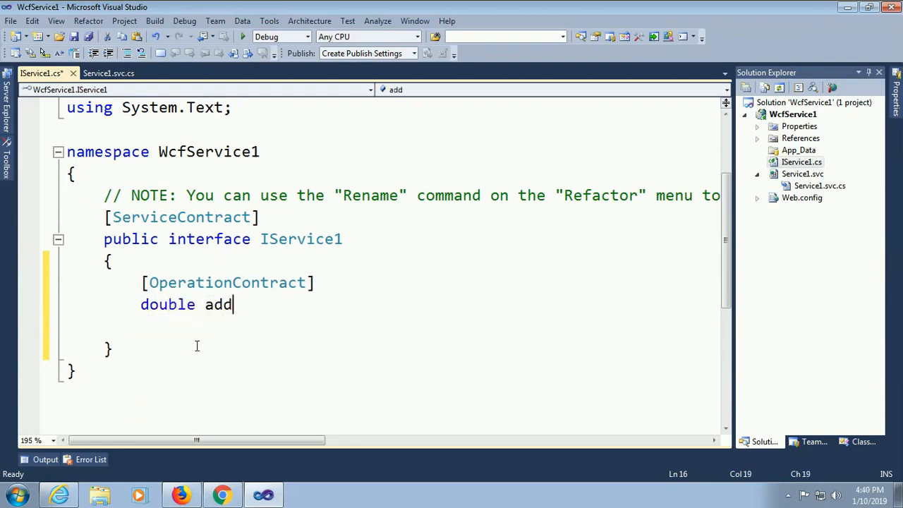
text(()
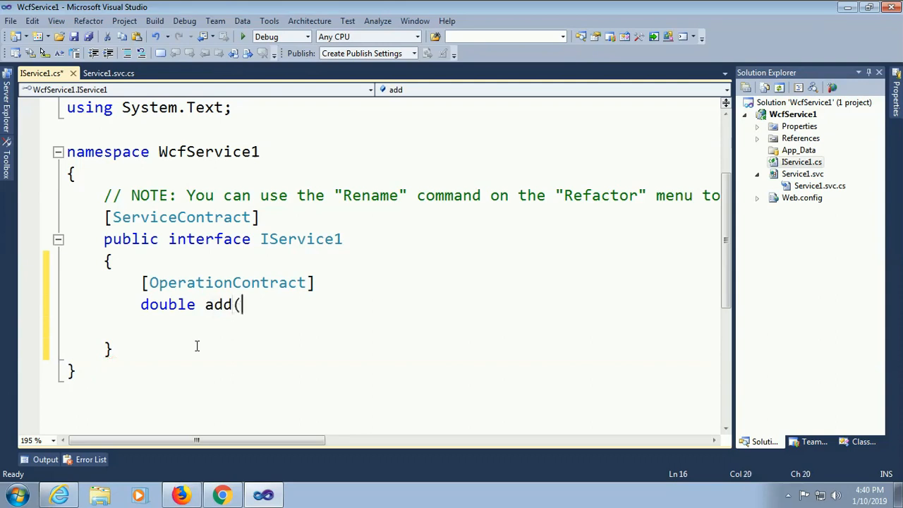
text();)
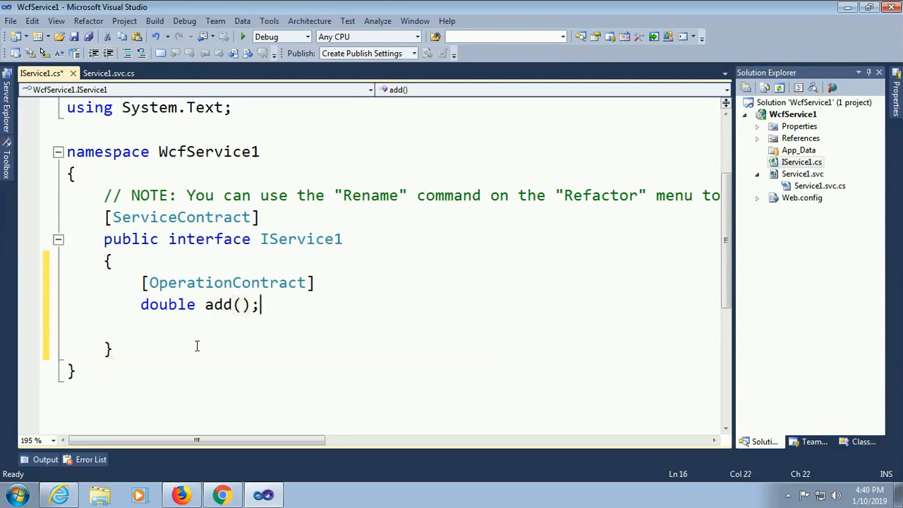
Step: Give add the parameters double num1 and double num2
text(double a)
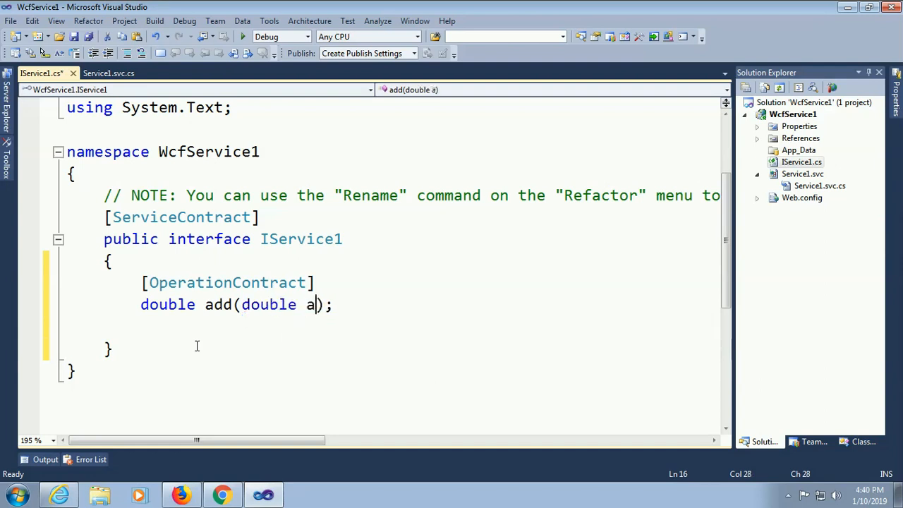
key(Backspace)
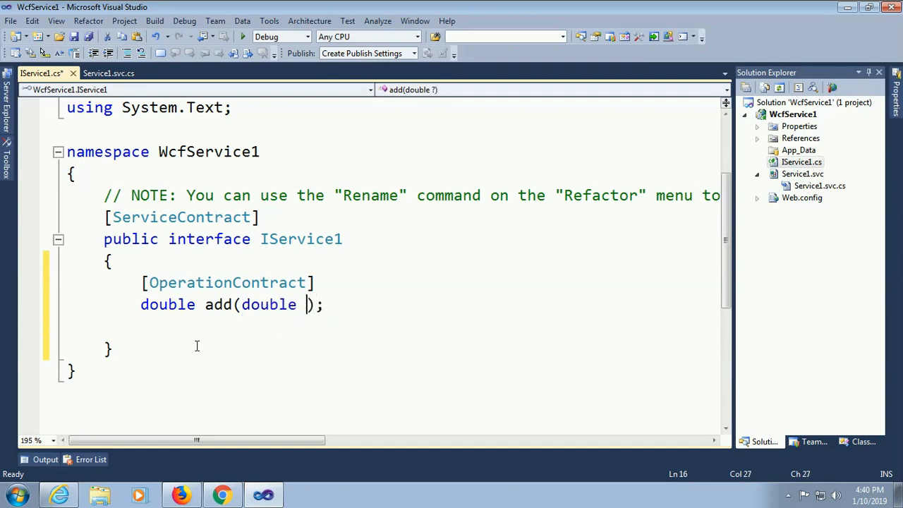
text(num1)
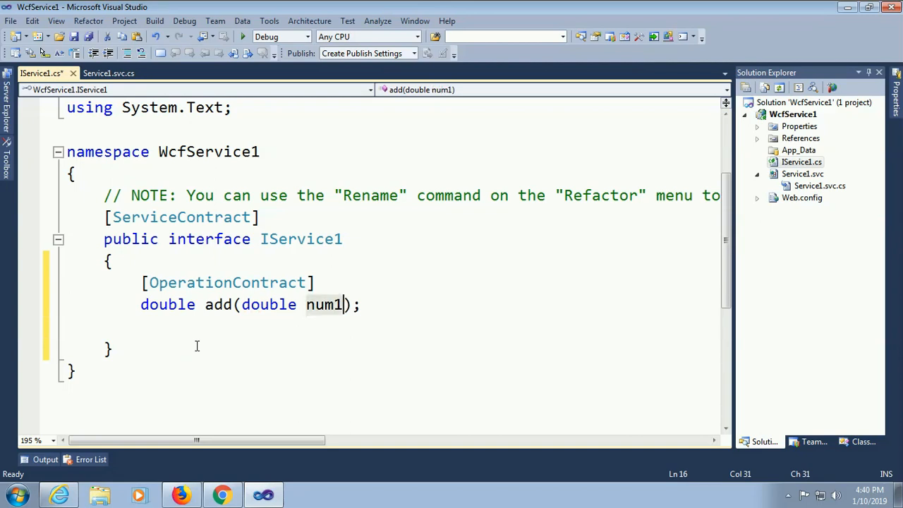
text(, double nu)
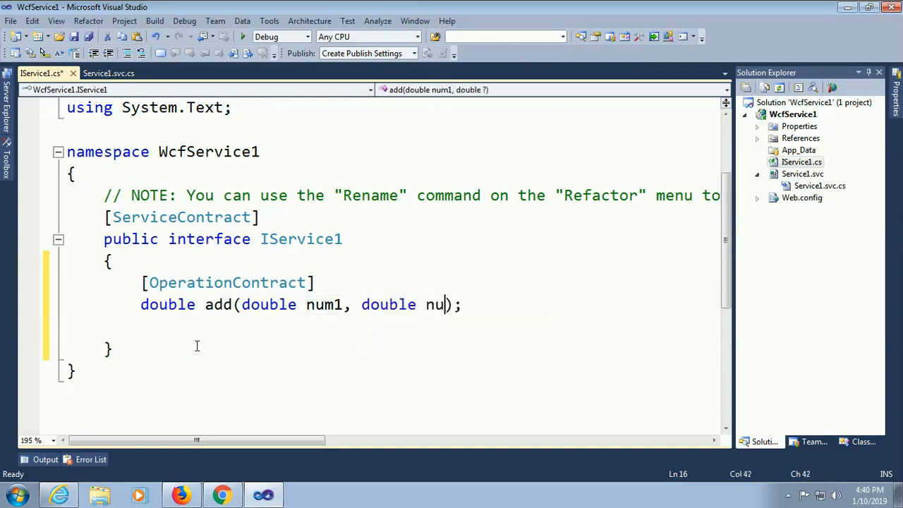
text(m2)
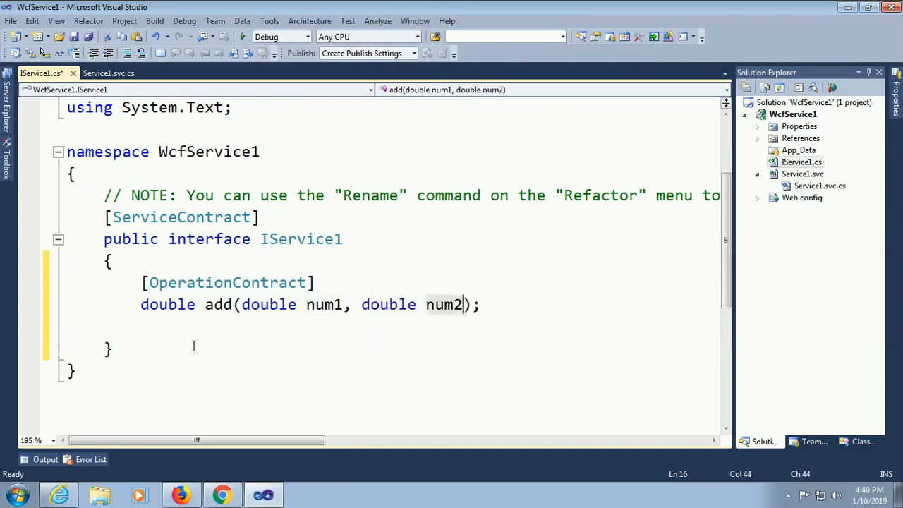
Step: In Service1.svc.cs, generate the add method by implementing IService1
click(105, 74)
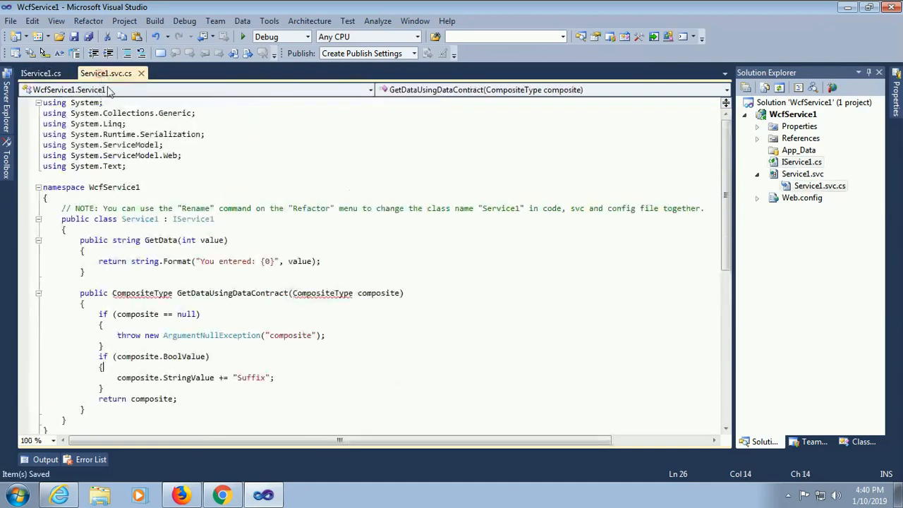
click(81, 240)
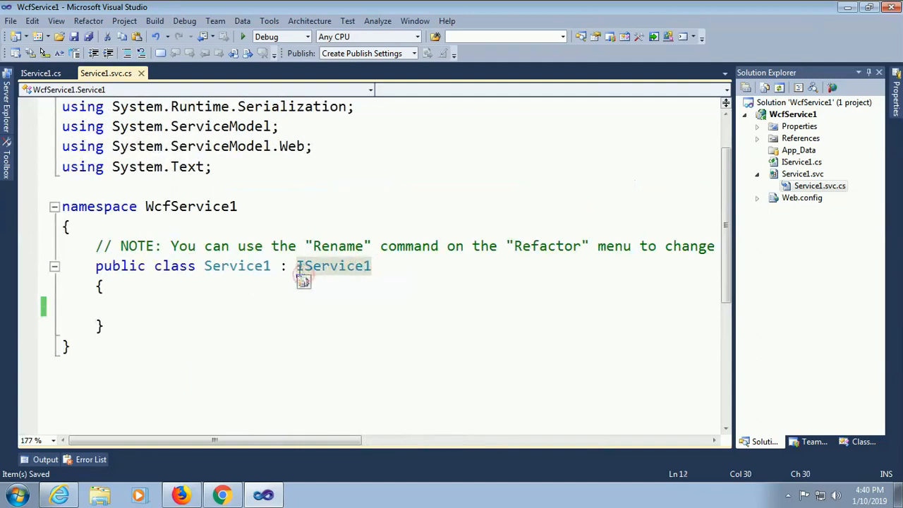
click(307, 282)
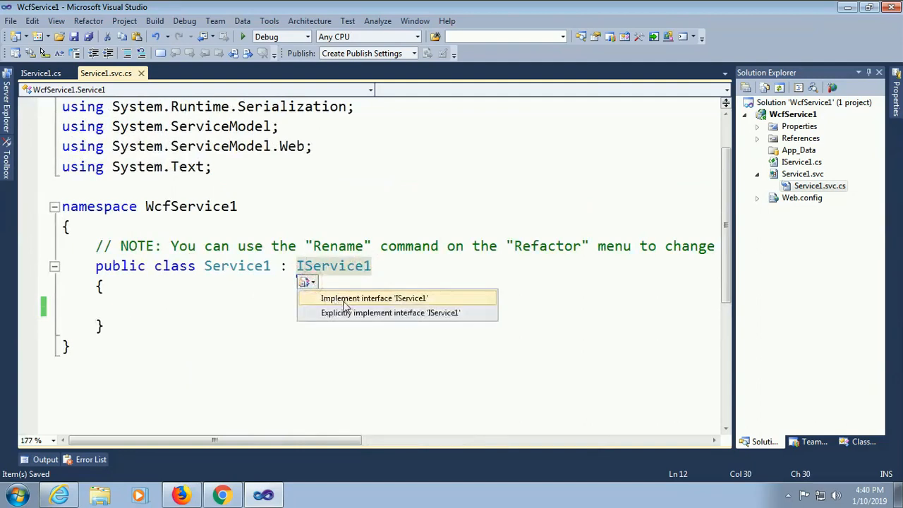
click(374, 298)
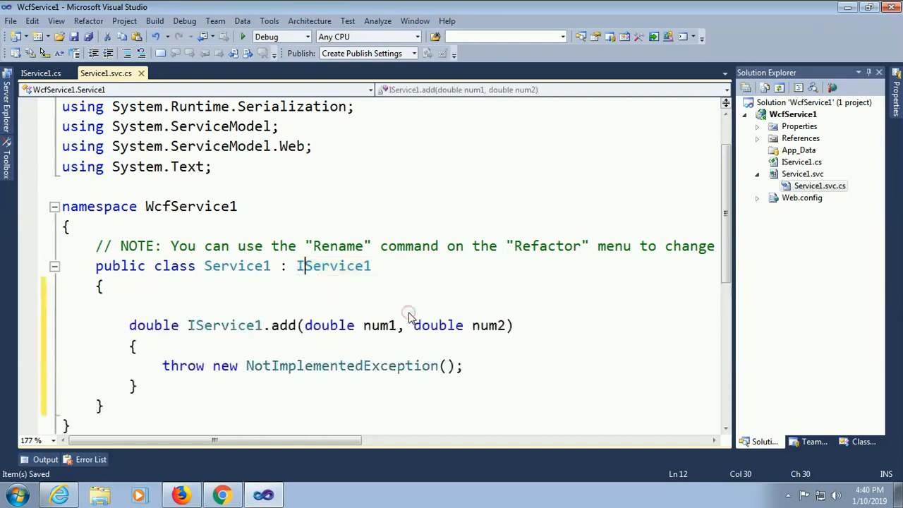
scroll(up, 3)
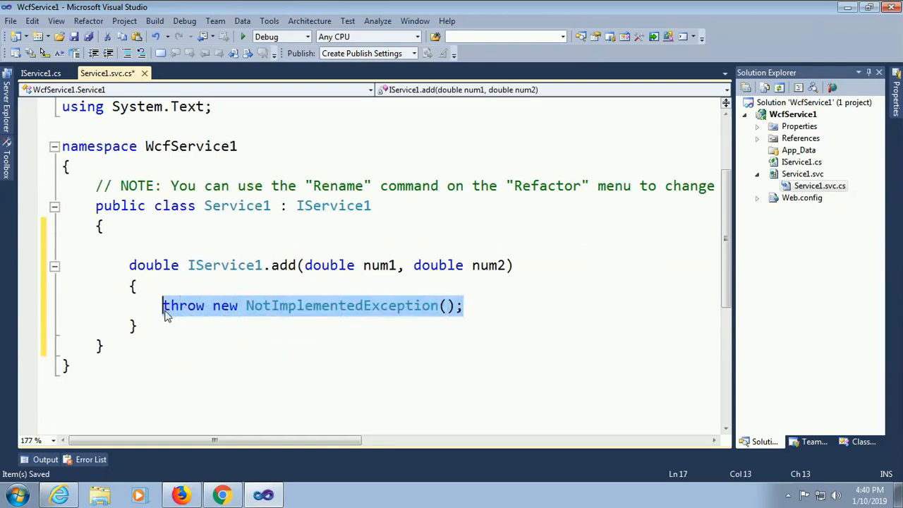
Step: Write 'return num1 + num2;' inside the add method using IntelliSense completions
text(return)
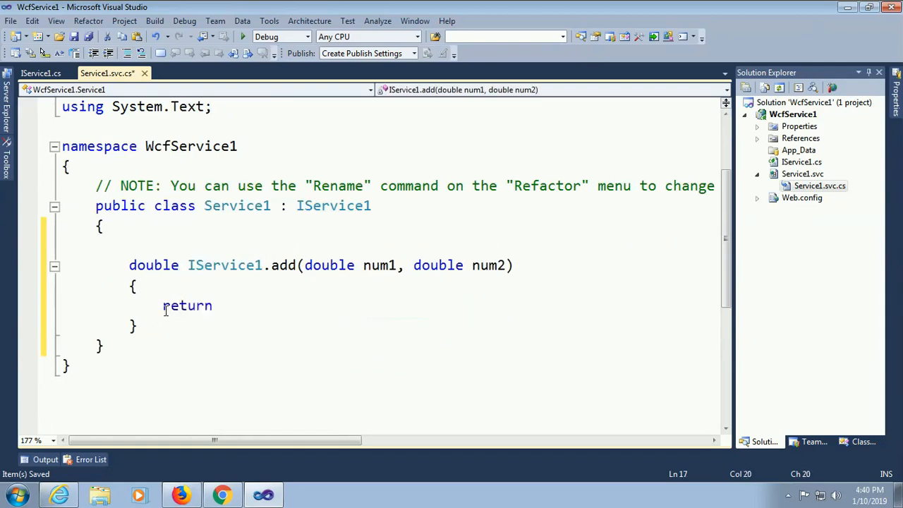
text(n)
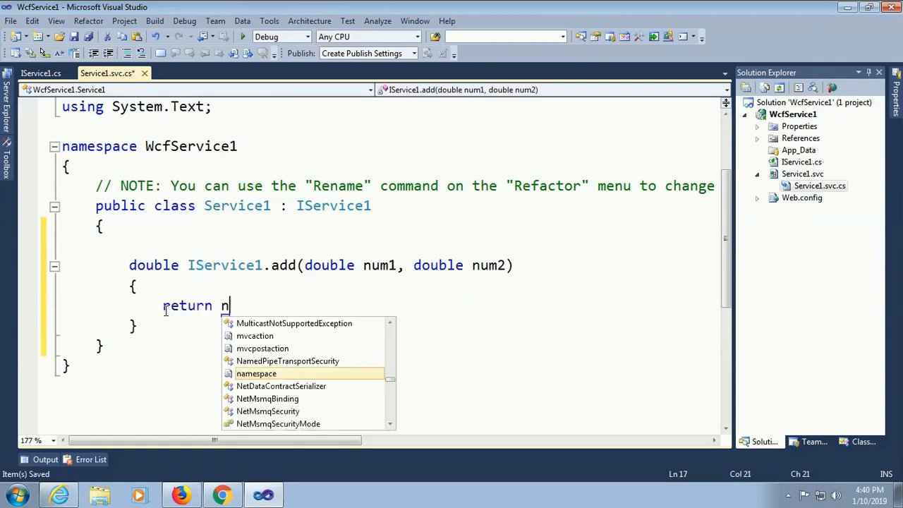
text(un)
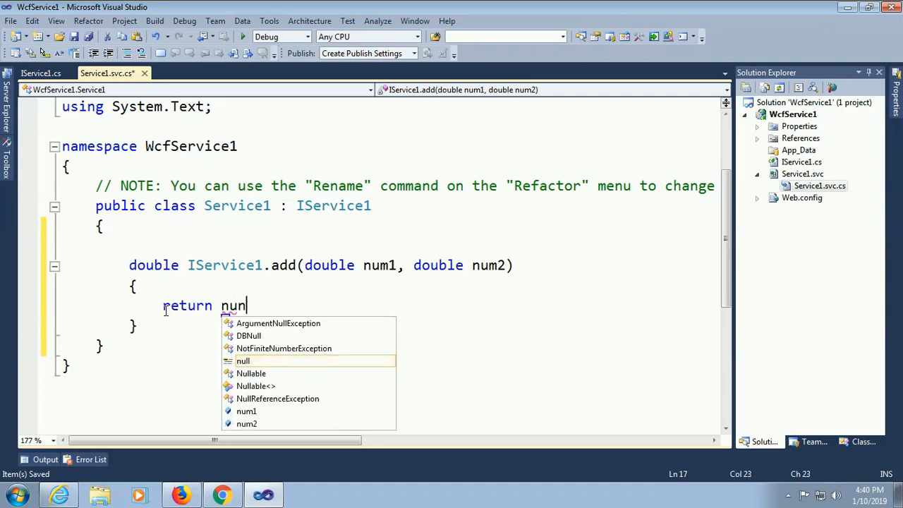
key(Backspace)
text(m1)
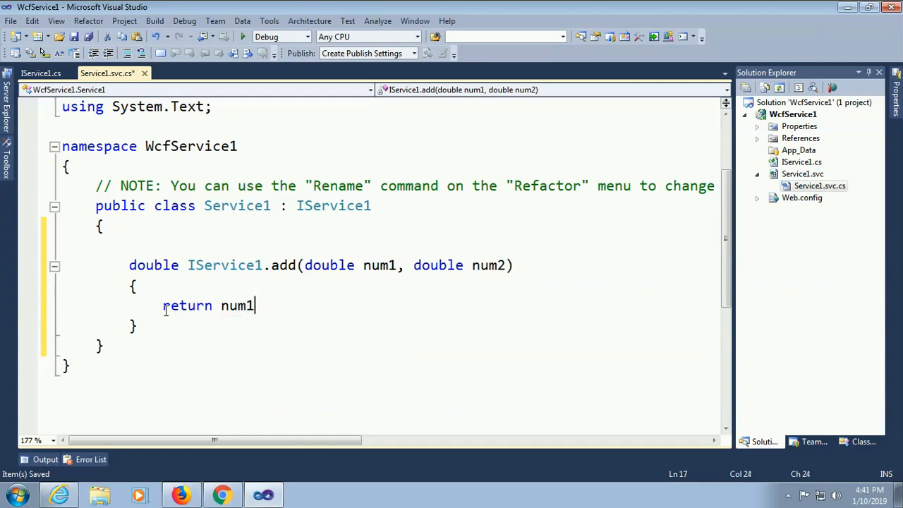
text(+)
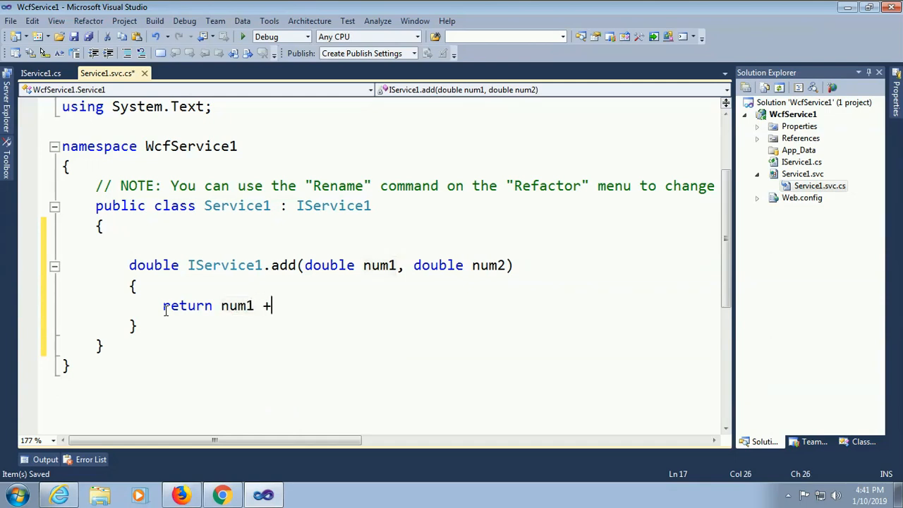
text(num2;)
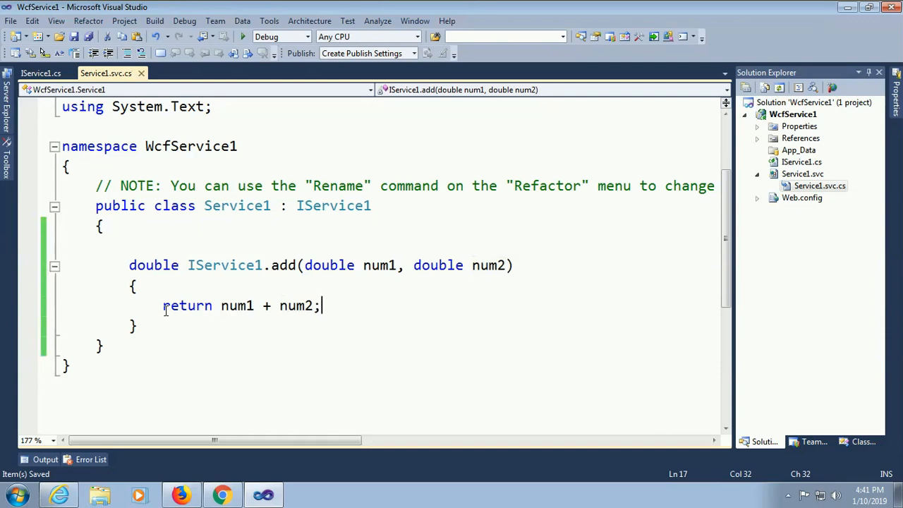
mouse_move(383, 304)
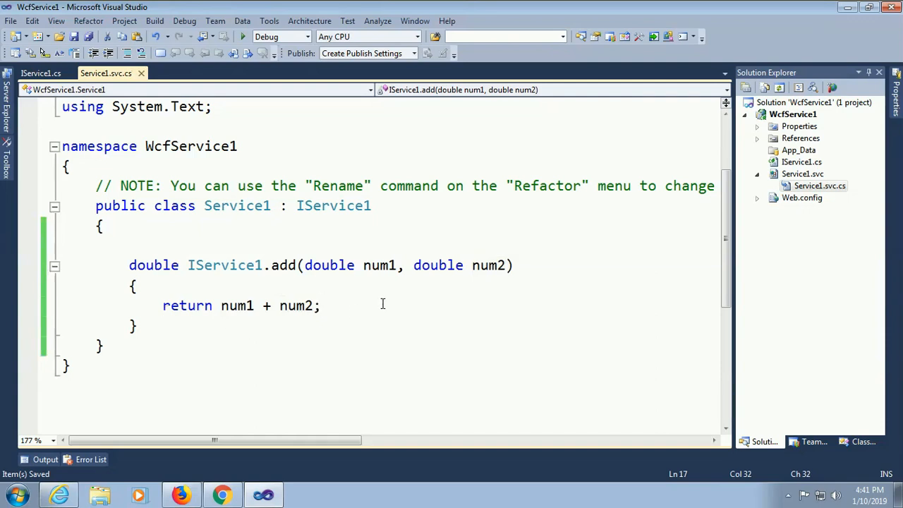
mouse_move(305, 305)
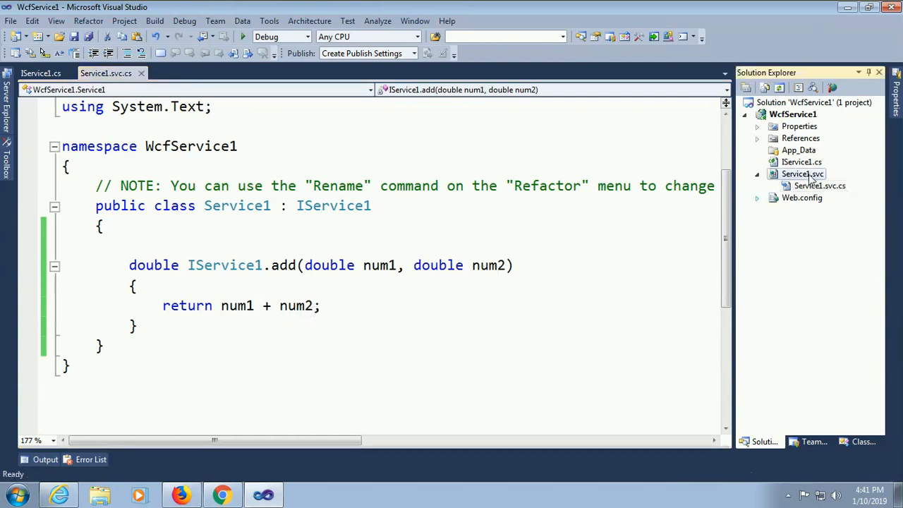
Step: Debug the service, invoke add with num1 15 and num2 5 in WCF Test Client, check the result and close it
click(528, 282)
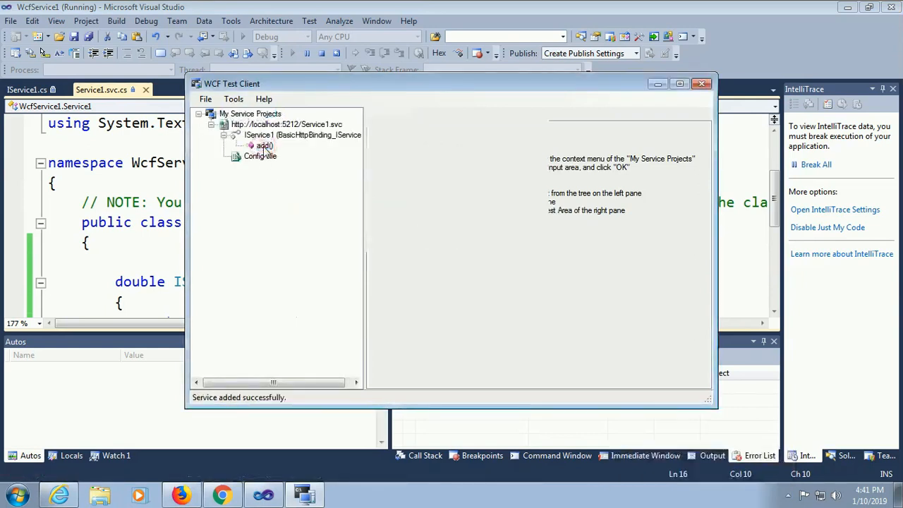
double_click(265, 145)
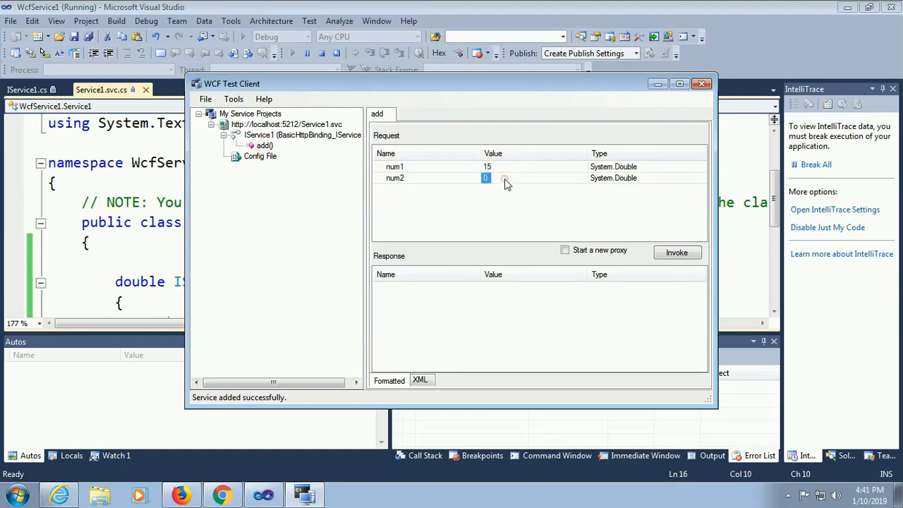
text(5)
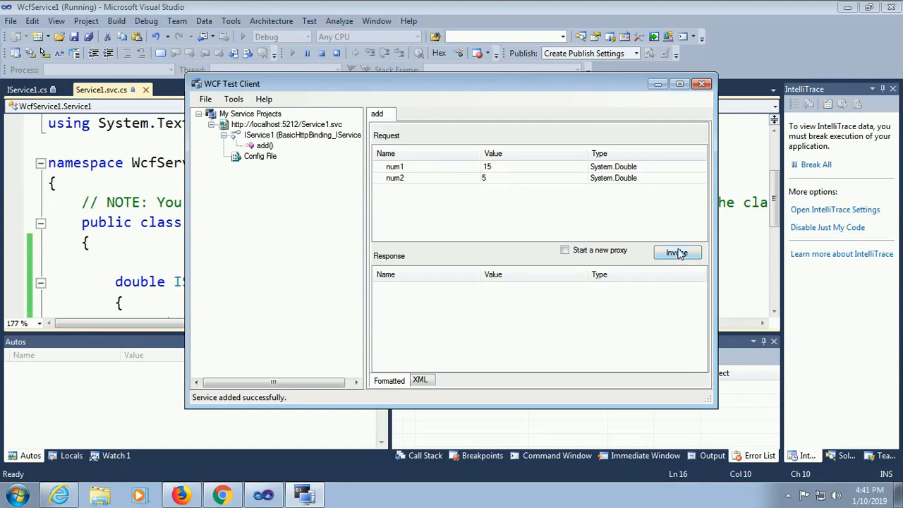
click(678, 253)
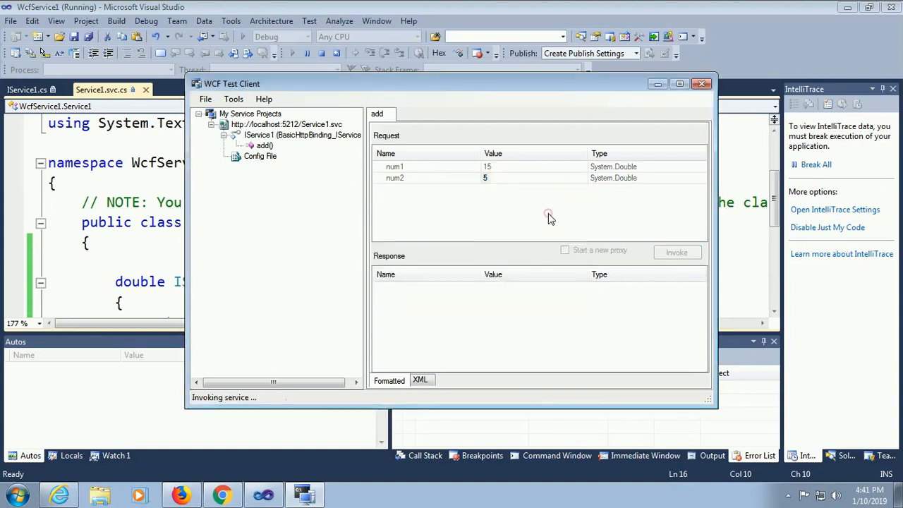
click(677, 253)
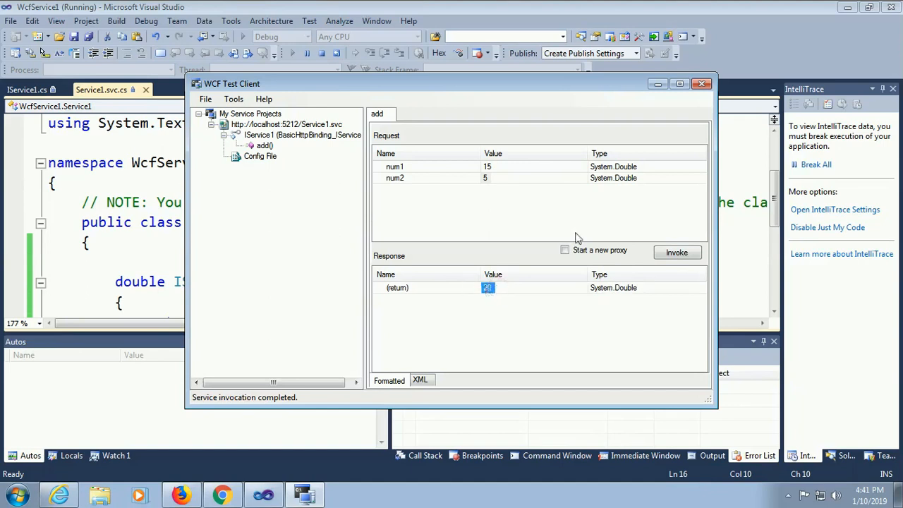
click(701, 84)
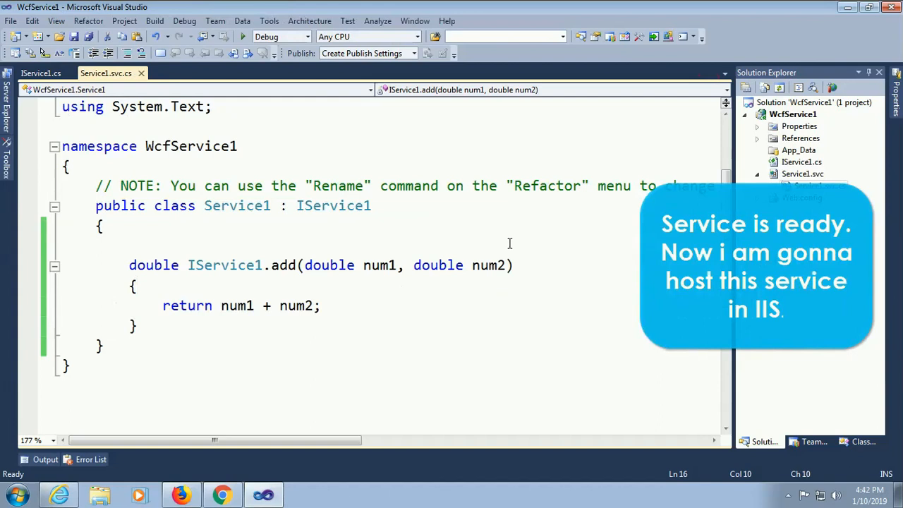
mouse_move(422, 226)
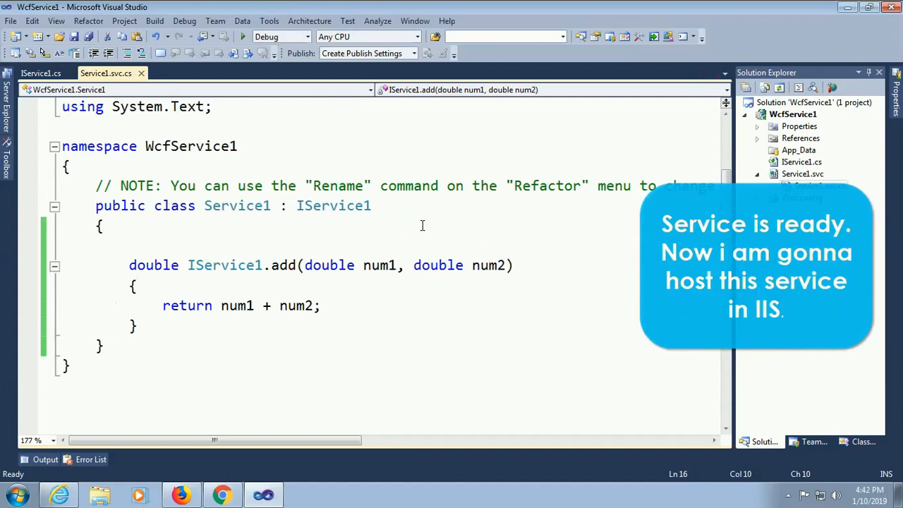
mouse_move(309, 314)
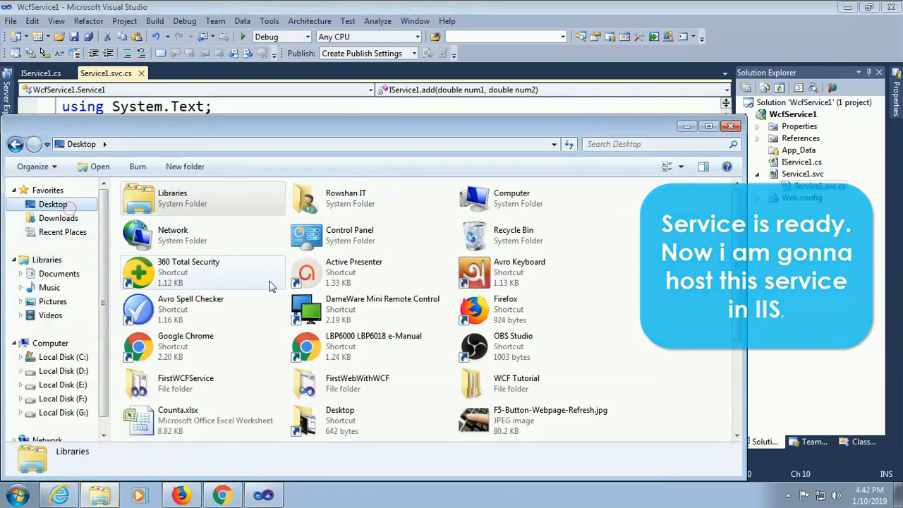
Step: Copy the inner WcfService1 project folder from Desktop\WCF Tutorial\WcfService1 and go to Local Disk (C:)
click(517, 384)
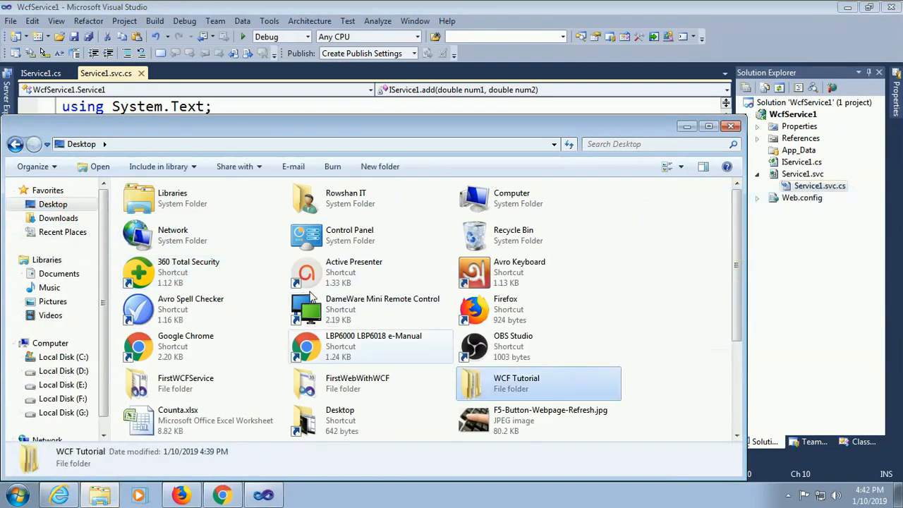
double_click(517, 384)
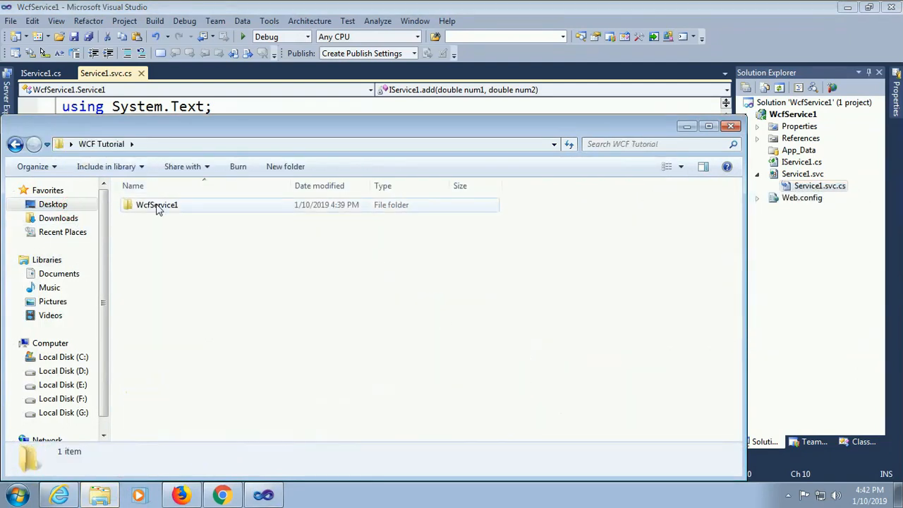
double_click(157, 205)
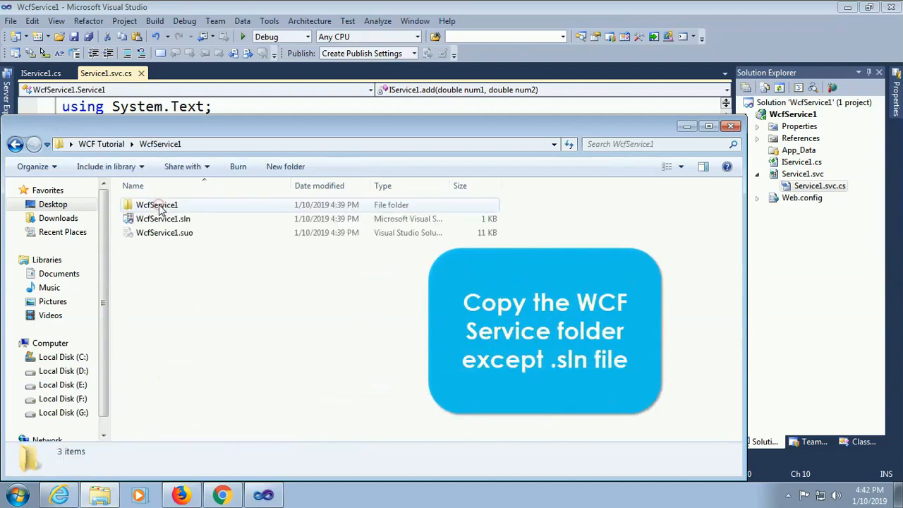
click(157, 205)
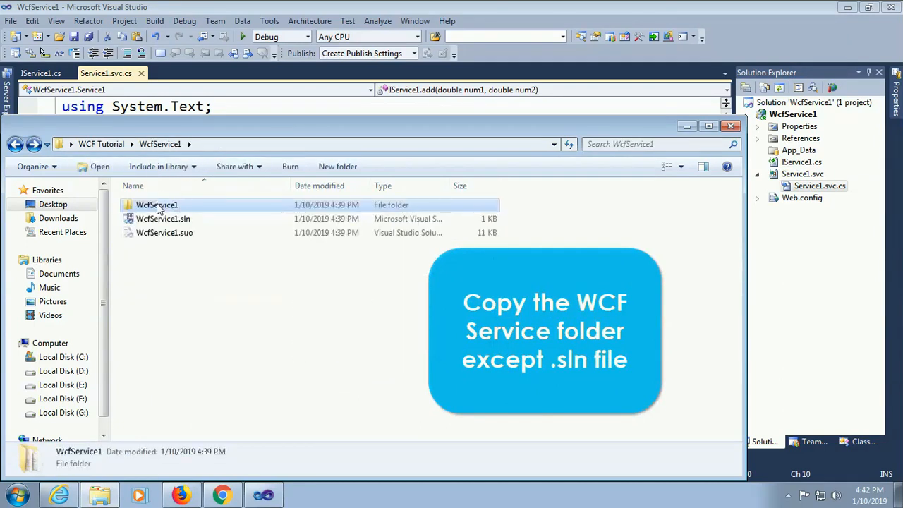
right_click(157, 205)
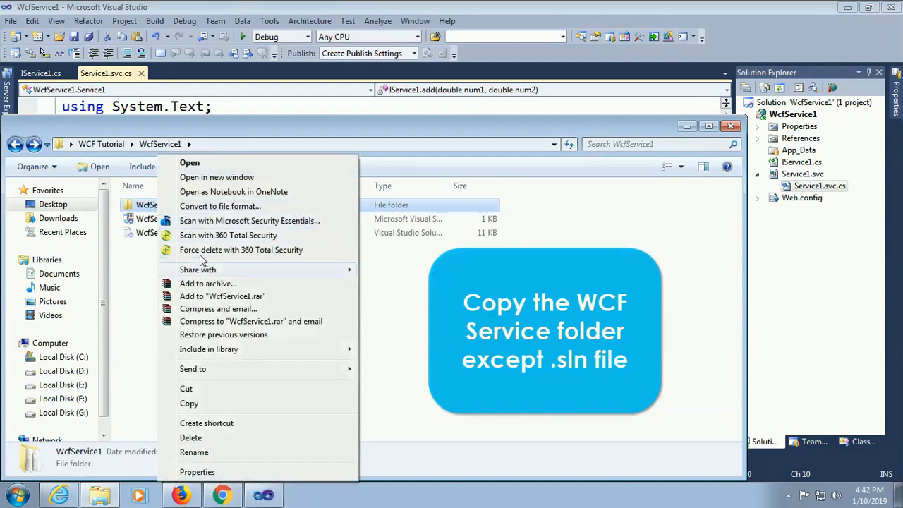
click(201, 408)
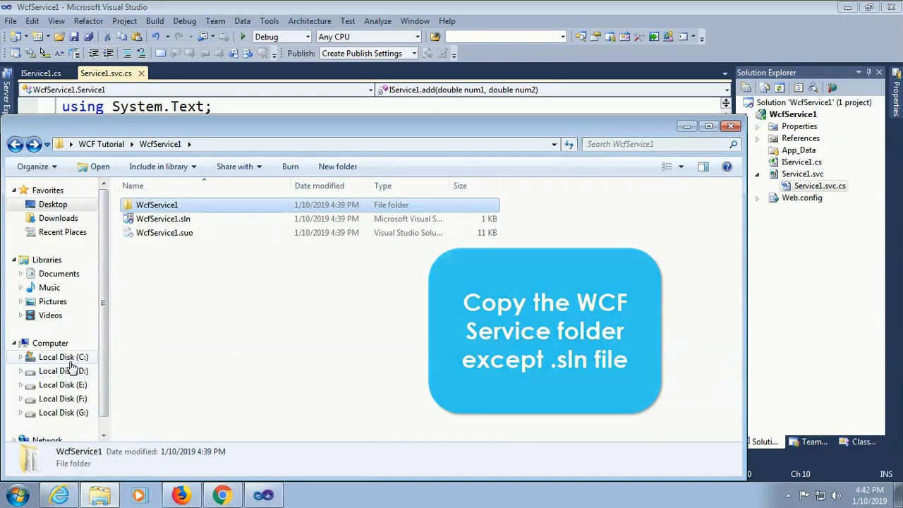
click(64, 356)
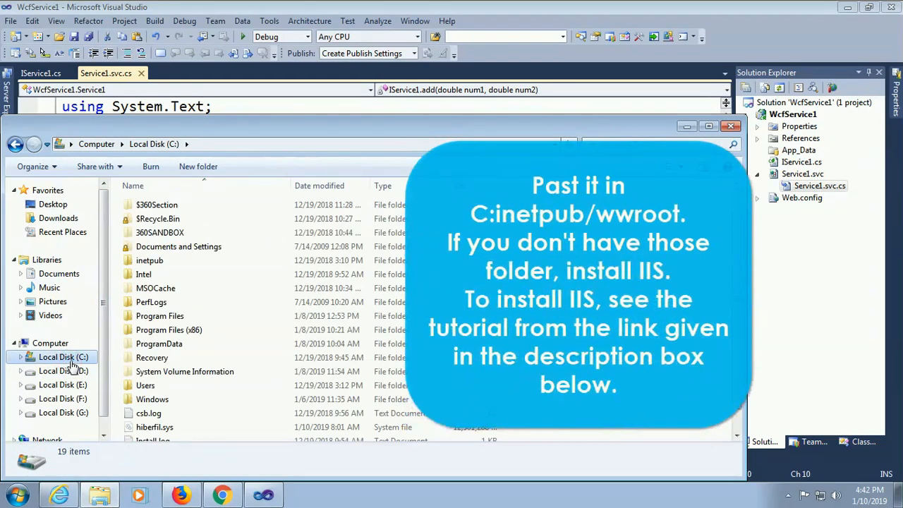
Step: Paste WcfService1 into C:\inetpub\wwwroot, granting administrator permission for the copy
click(150, 259)
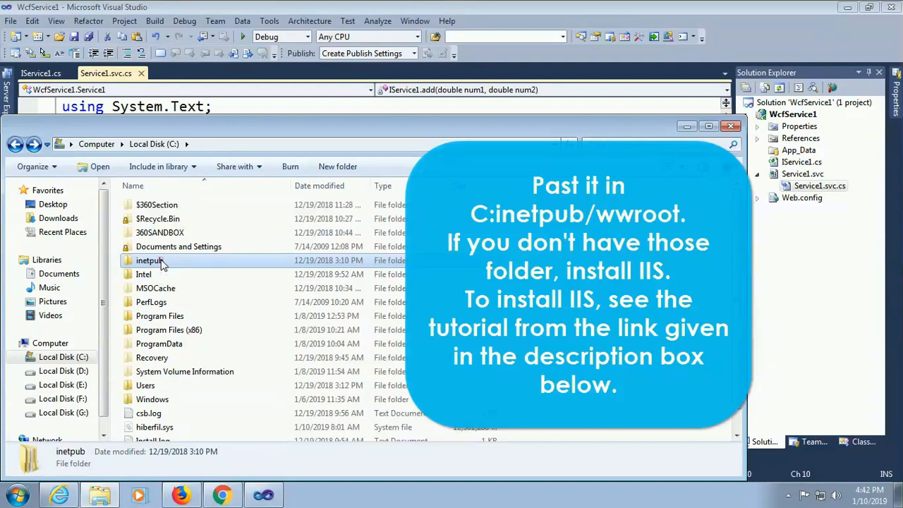
double_click(150, 260)
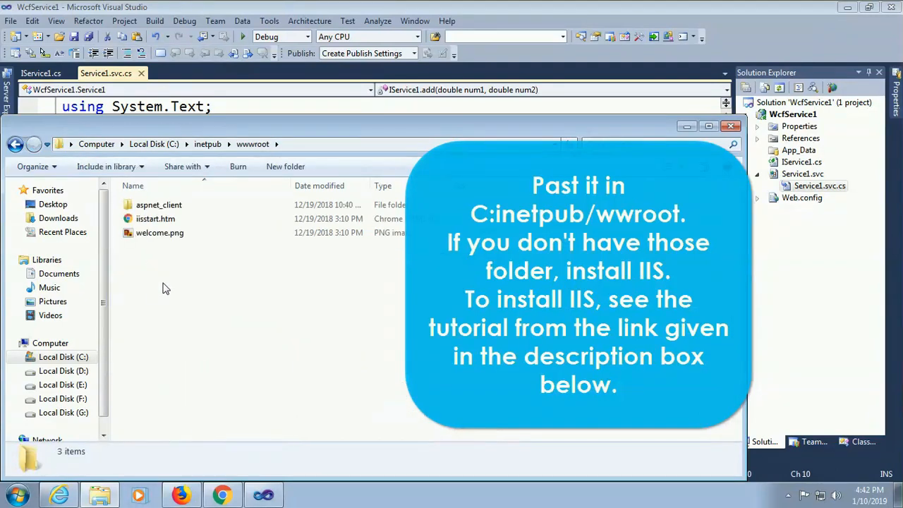
right_click(167, 288)
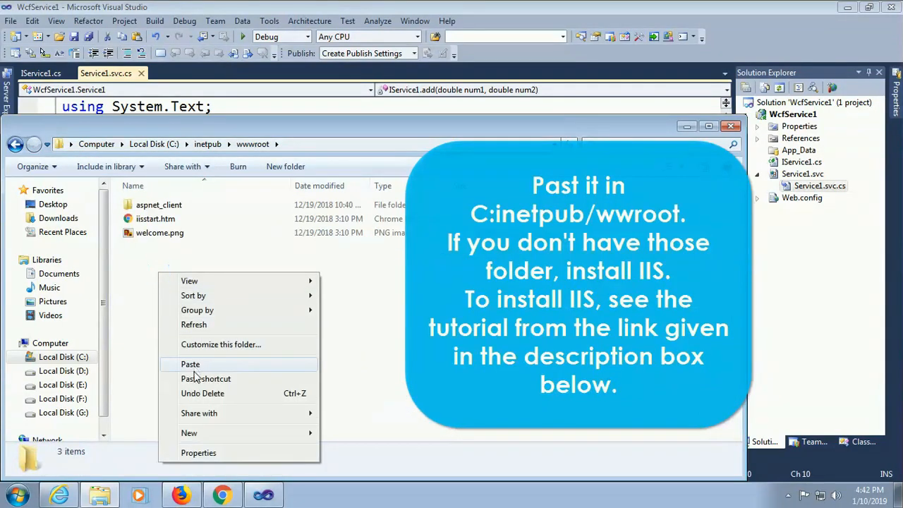
click(190, 364)
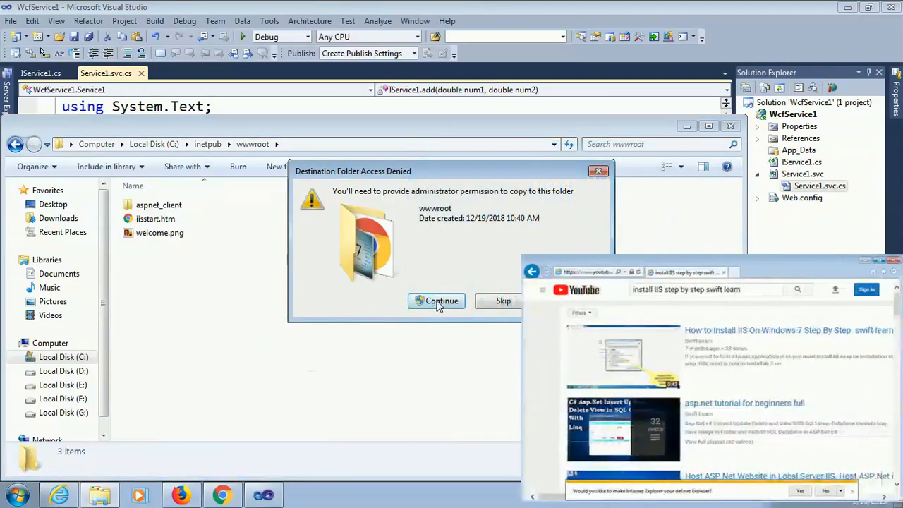
click(436, 301)
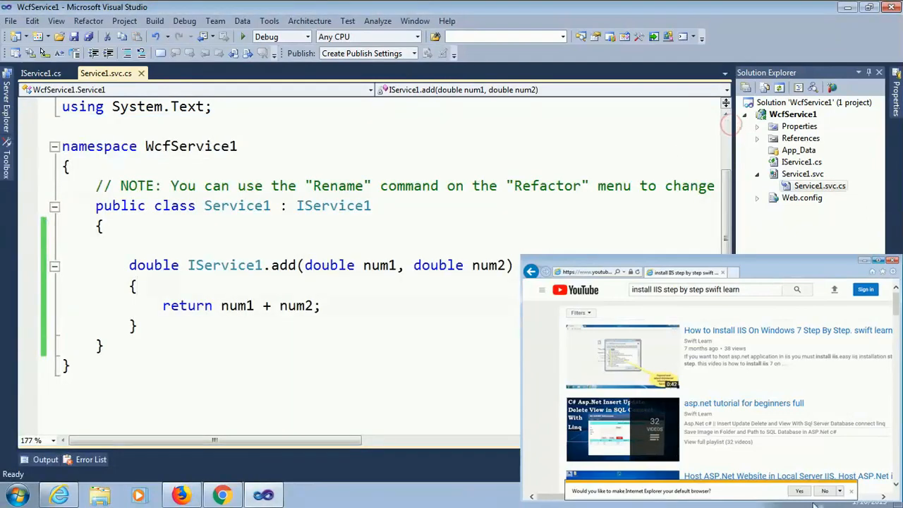
right_click(420, 228)
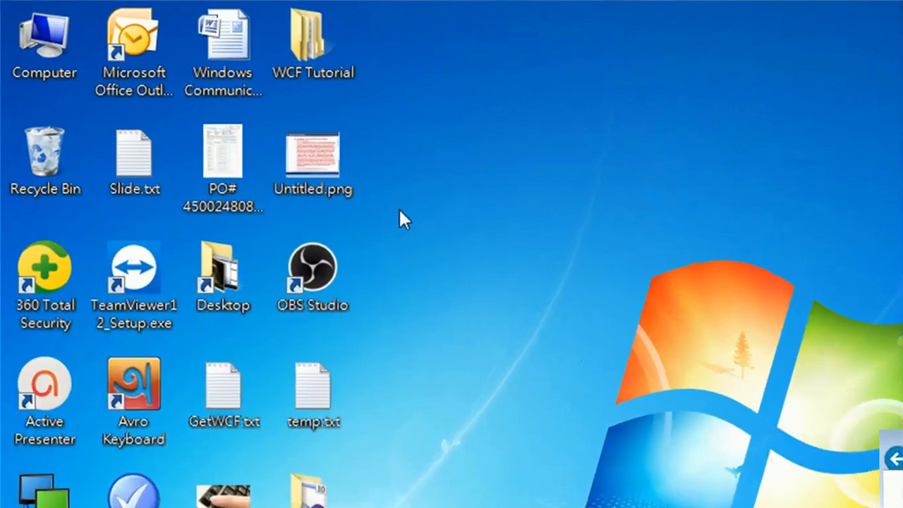
Step: Open Computer Management and load IIS Manager under Services and Applications
right_click(44, 43)
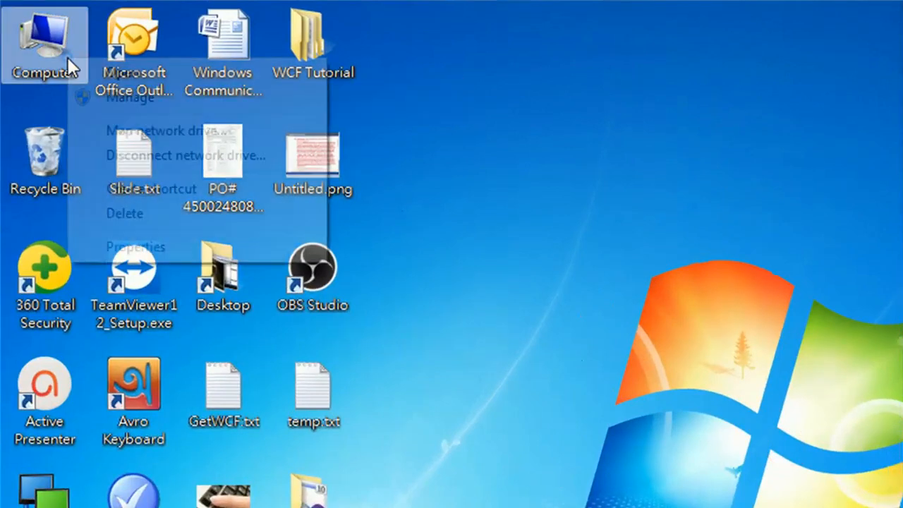
right_click(44, 44)
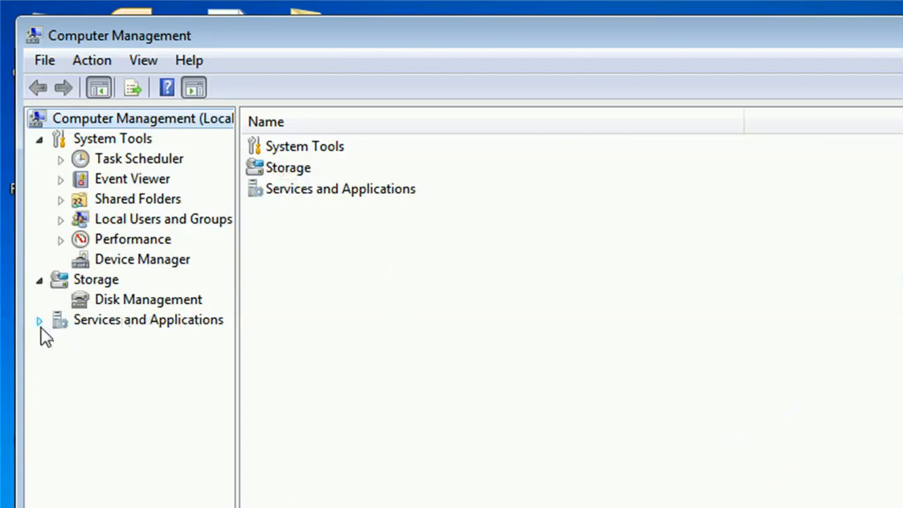
click(40, 319)
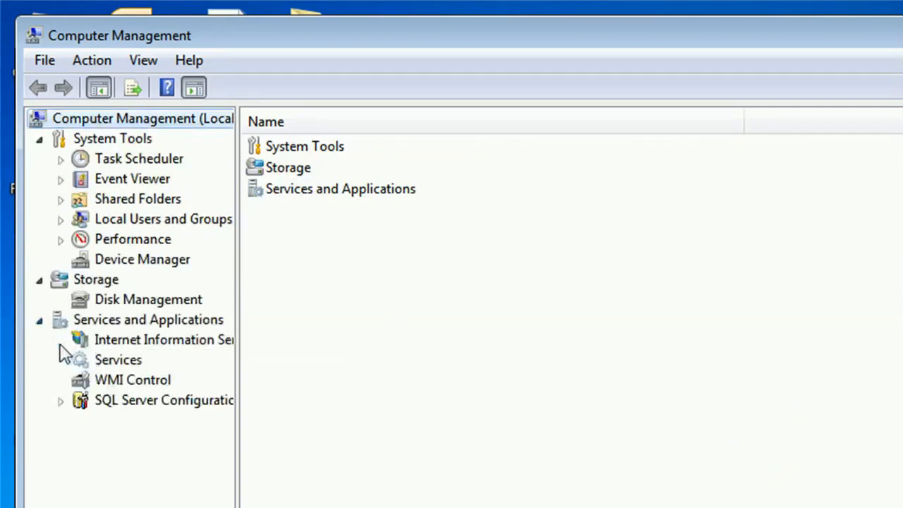
click(163, 339)
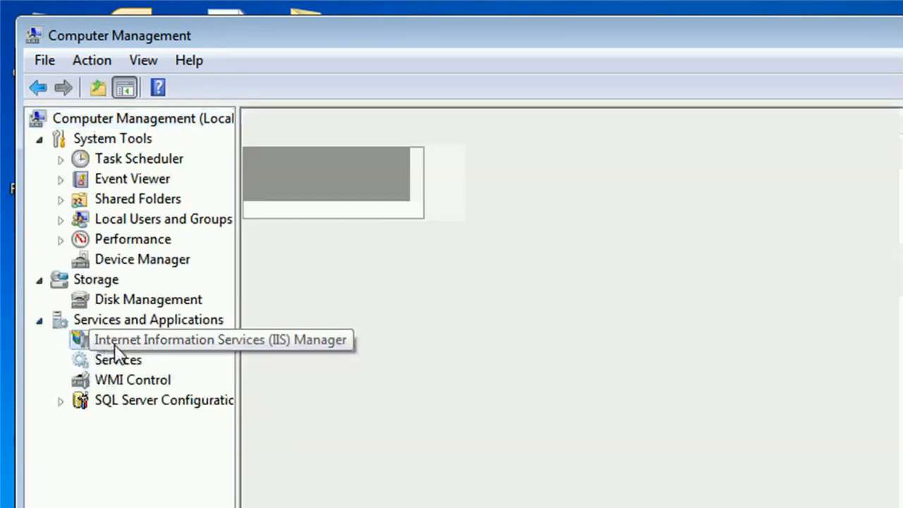
click(162, 338)
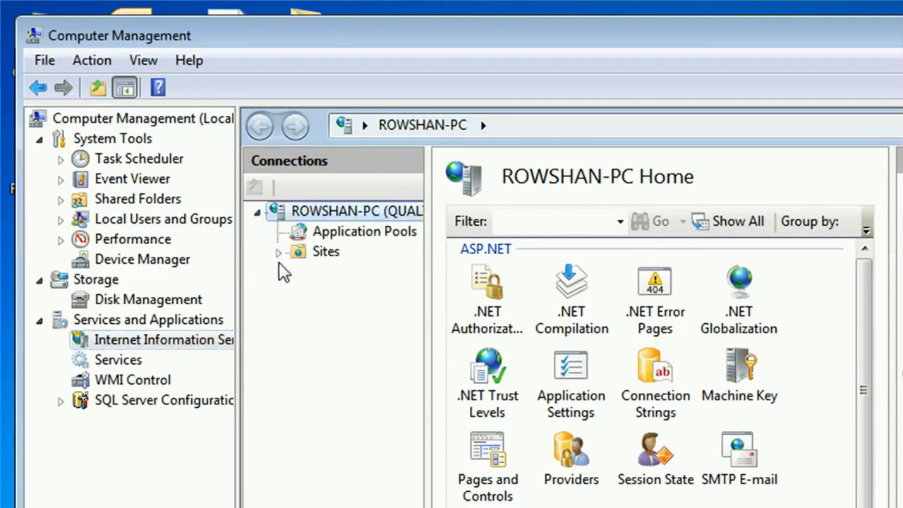
Step: Under Sites > Default Web Site, convert the WcfService1 folder to an application using DefaultAppPool
click(278, 251)
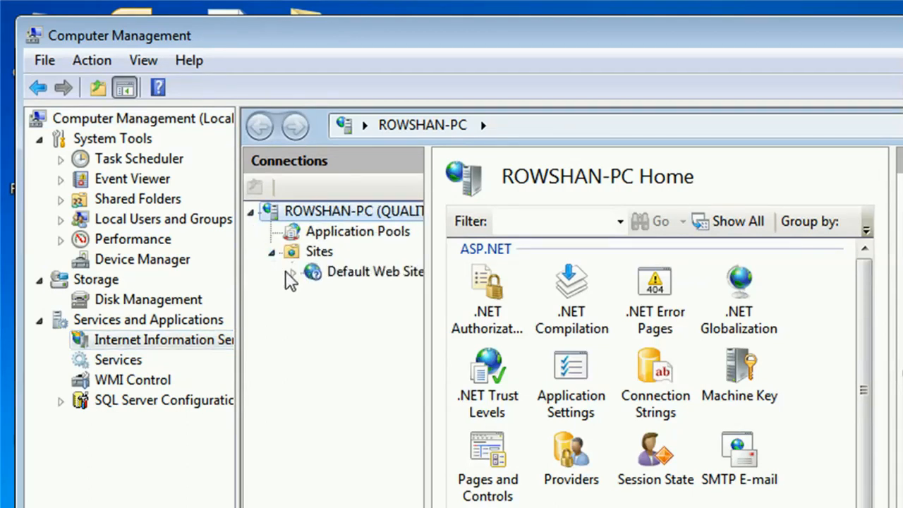
click(276, 271)
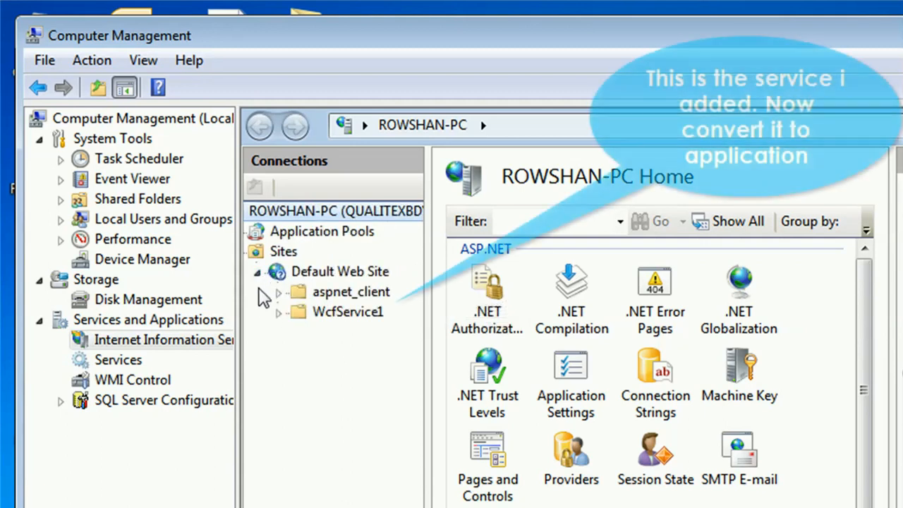
click(348, 312)
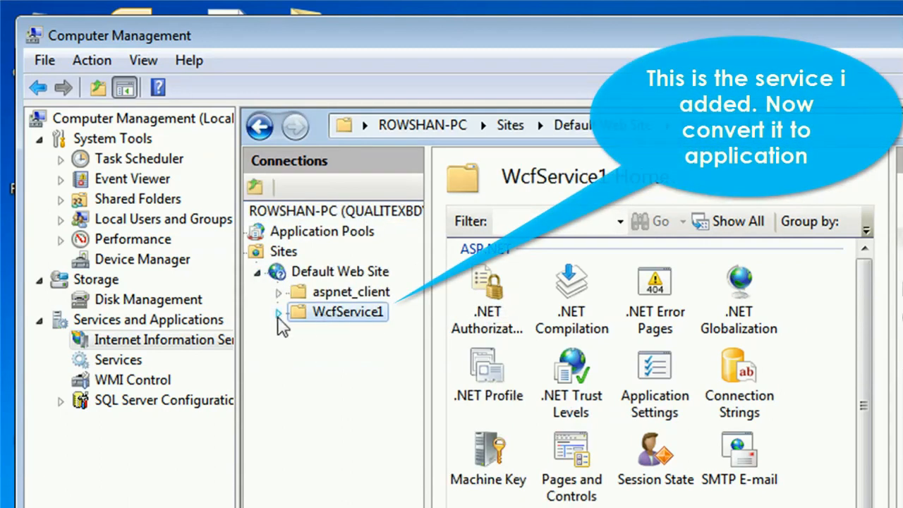
click(278, 312)
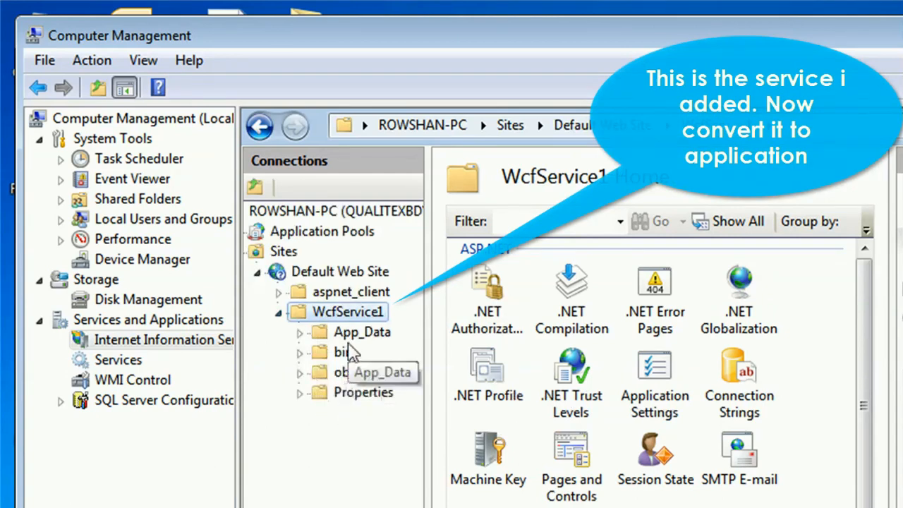
right_click(347, 312)
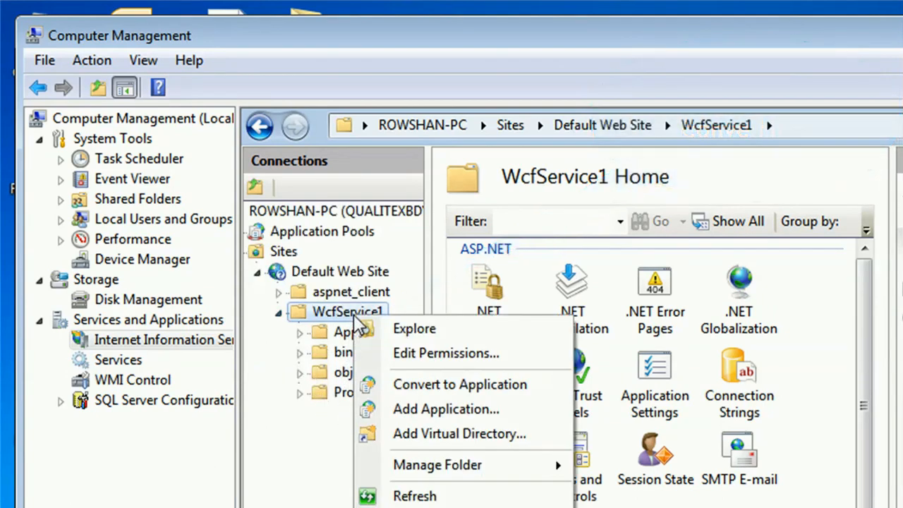
mouse_move(460, 384)
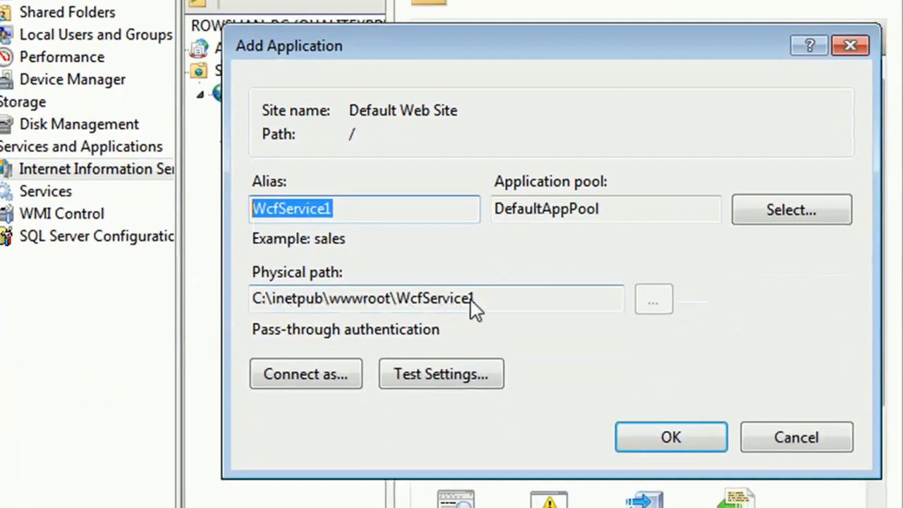
mouse_move(610, 223)
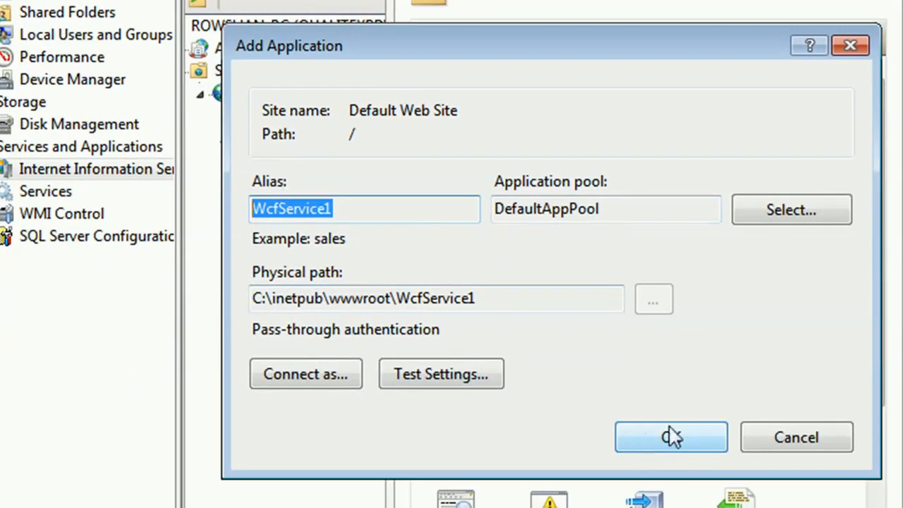
click(672, 437)
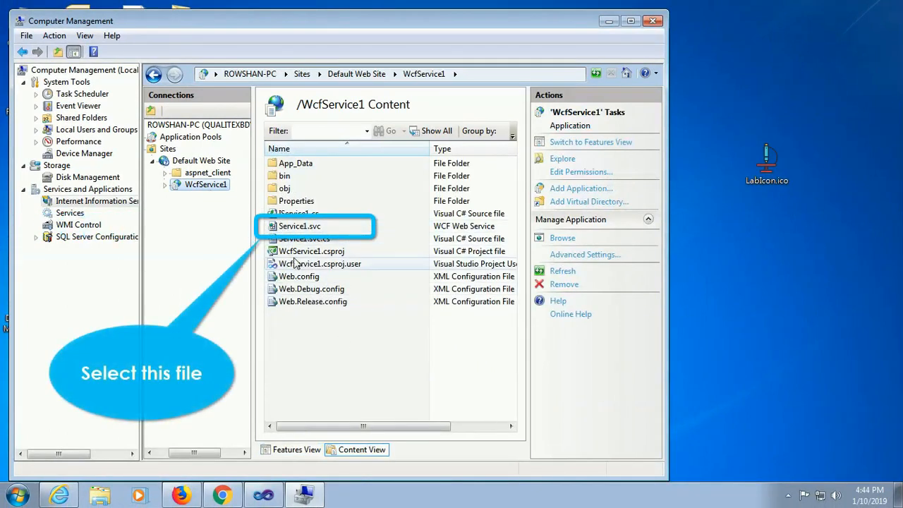
mouse_move(300, 290)
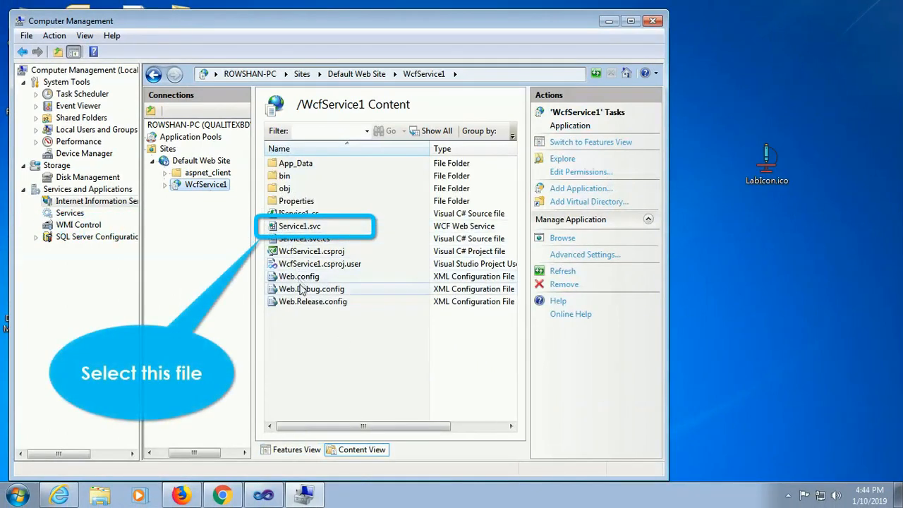
Step: Select Service1.svc in Content View and browse it at localhost/WcfService1/Service1.svc
click(304, 239)
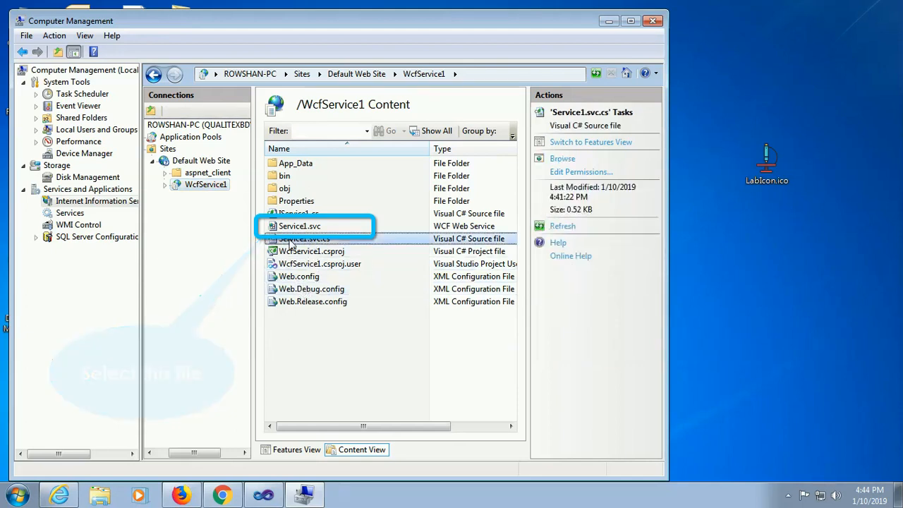
click(299, 225)
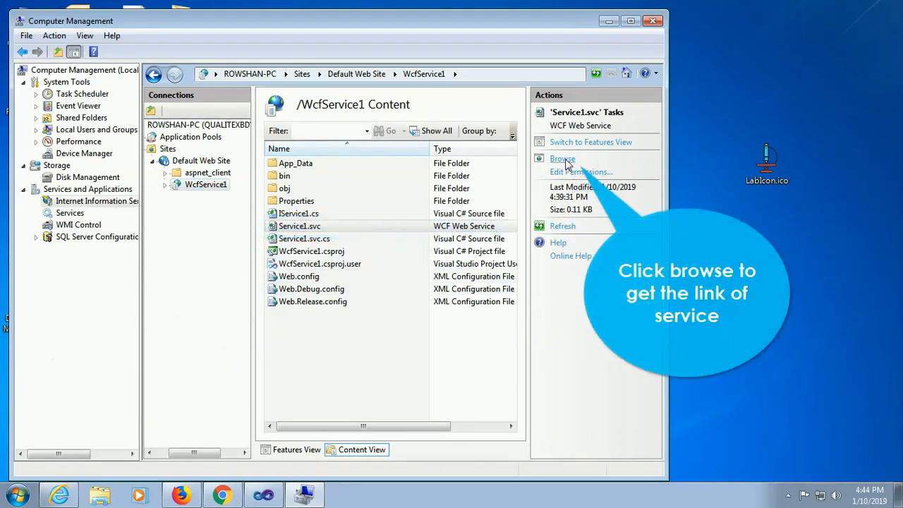
click(561, 158)
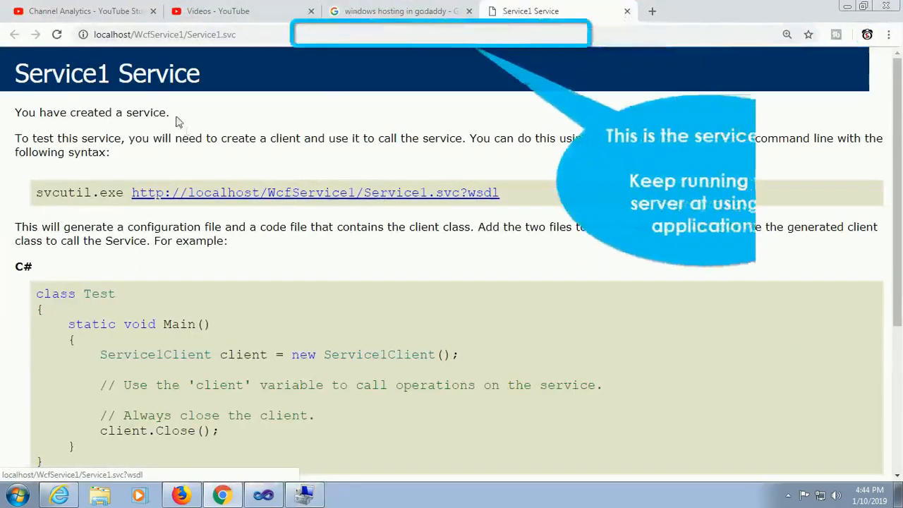
click(212, 34)
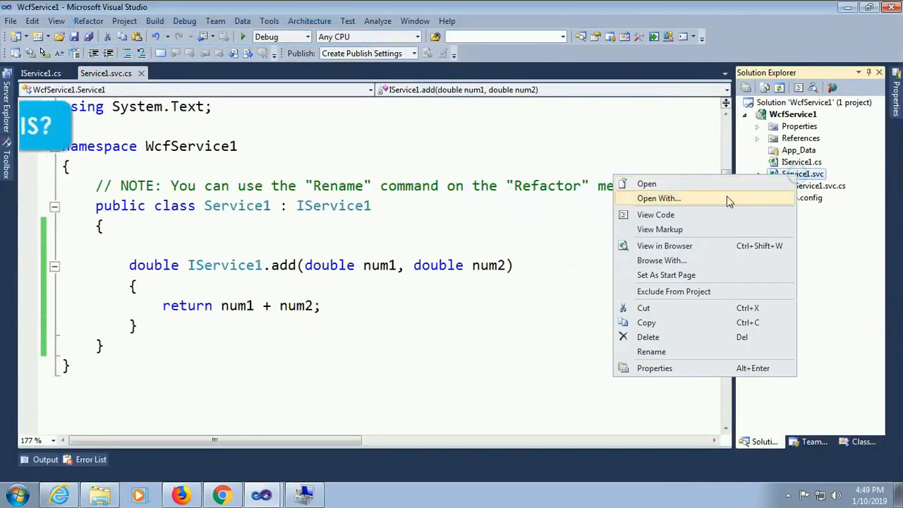
Step: Leave the Service1 page in Chrome and launch Microsoft Visual Studio 2010 from the Start menu
click(657, 198)
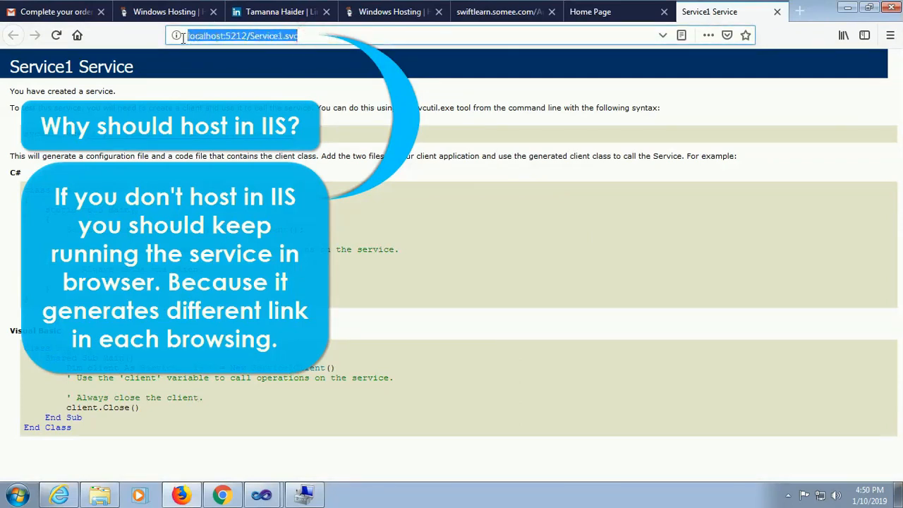
mouse_move(223, 494)
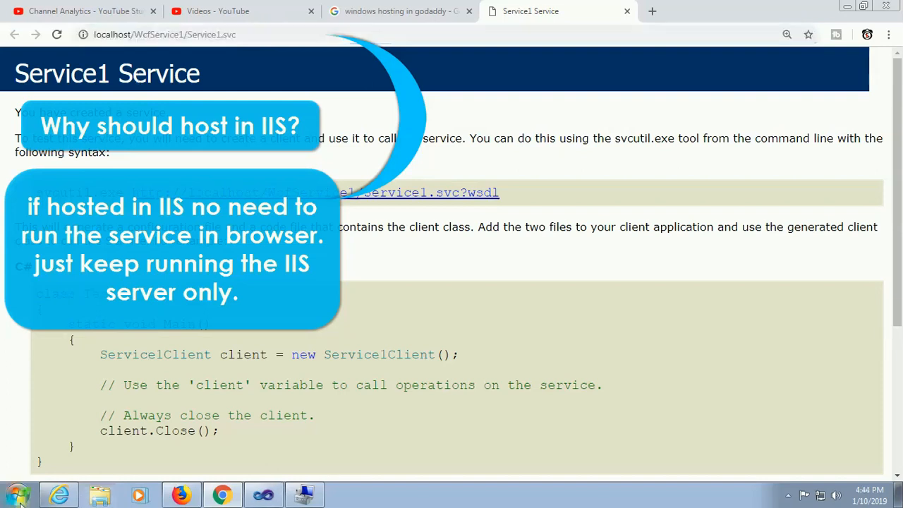
click(14, 494)
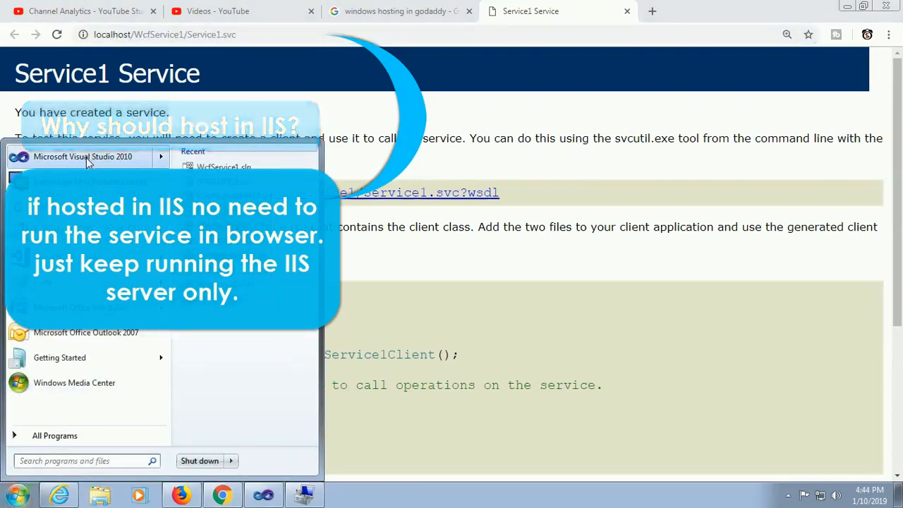
click(83, 155)
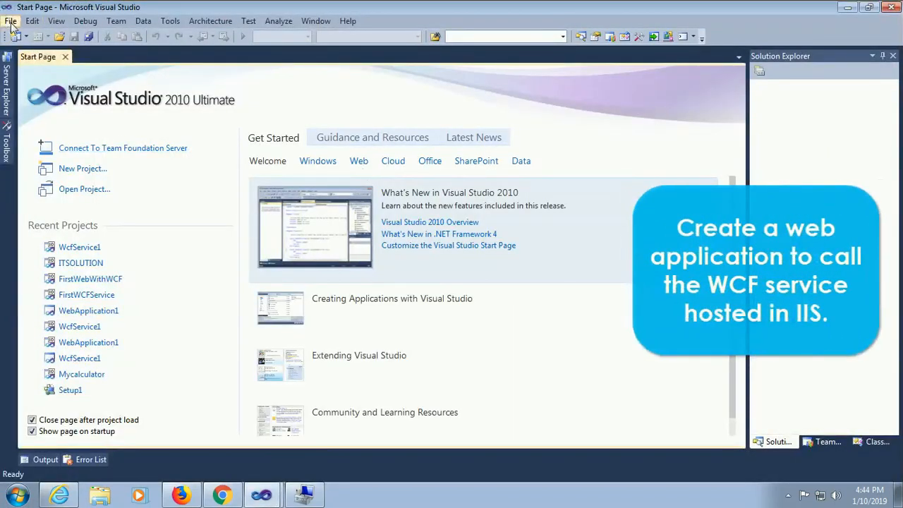
mouse_move(249, 42)
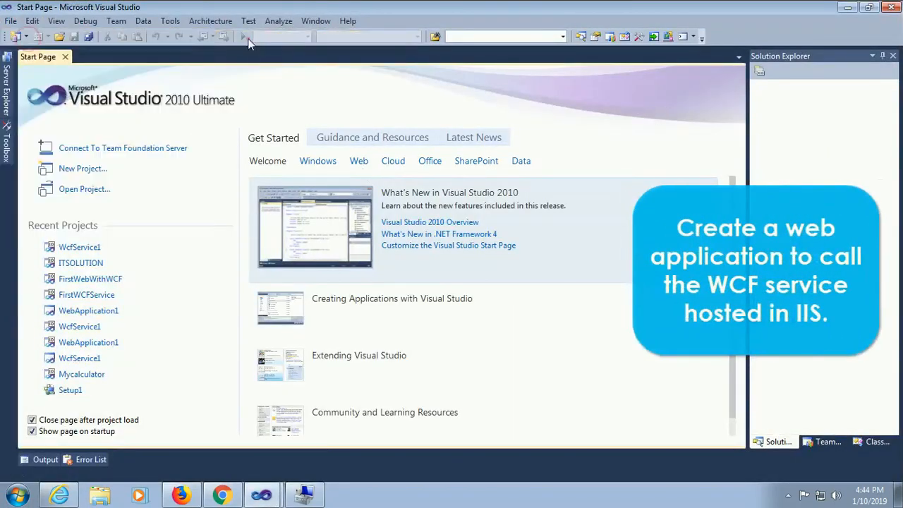
Step: Create a new ASP.NET Web Application project named WebApplicationForWCF
click(82, 167)
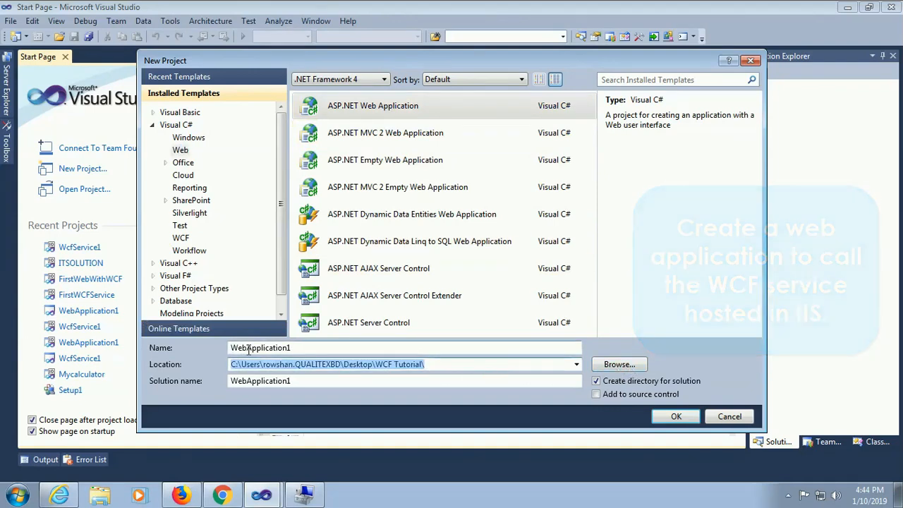
mouse_move(378, 344)
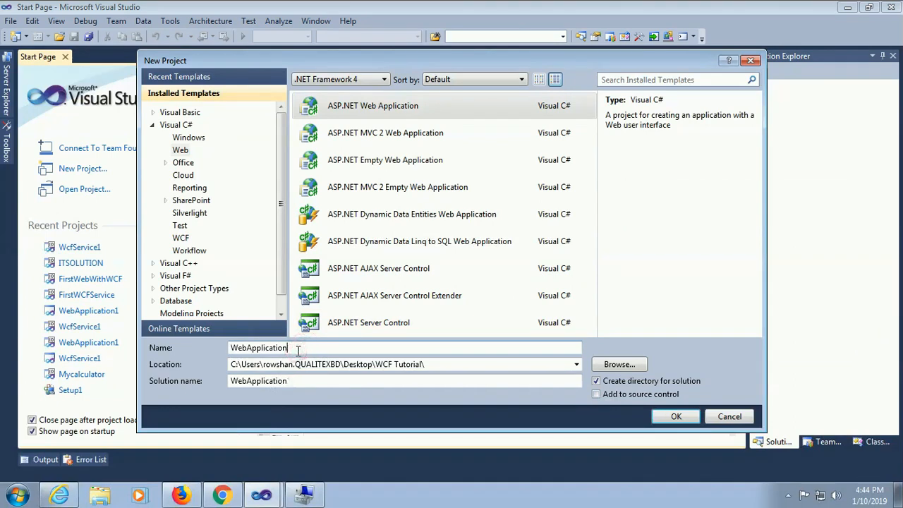
text(For WC)
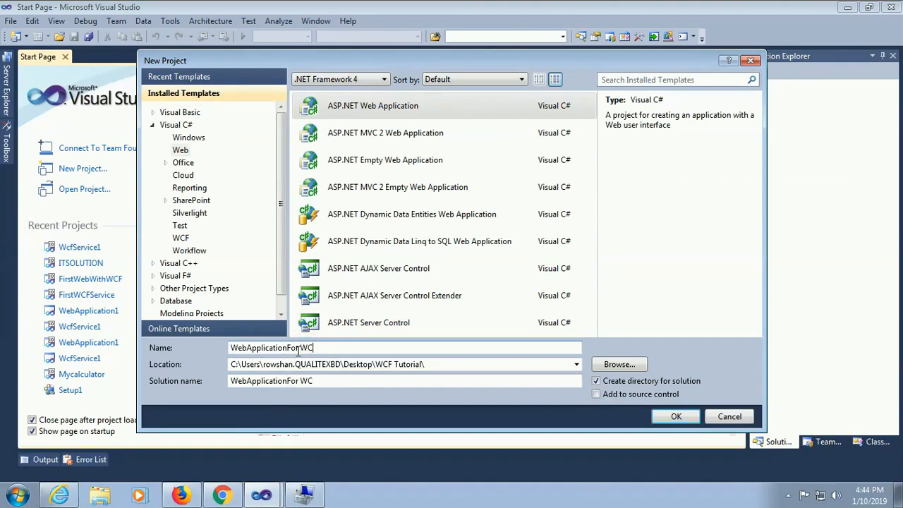
text(F)
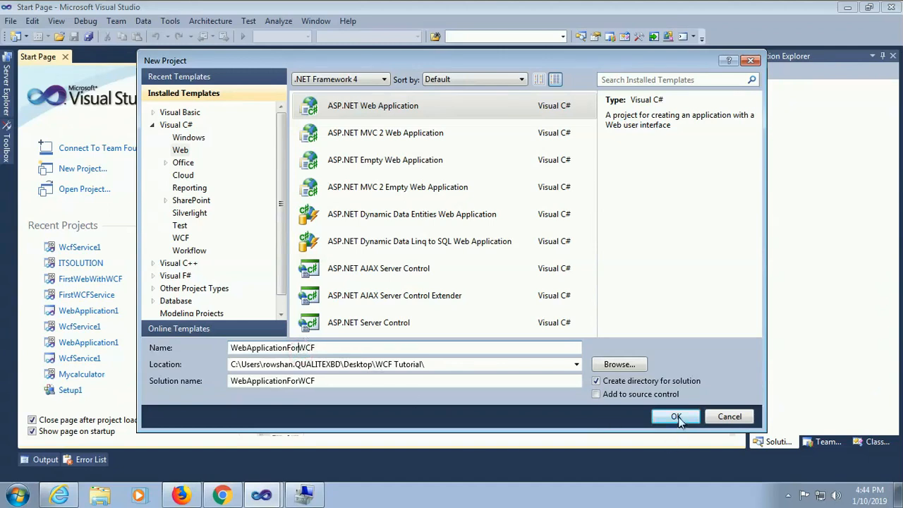
click(675, 416)
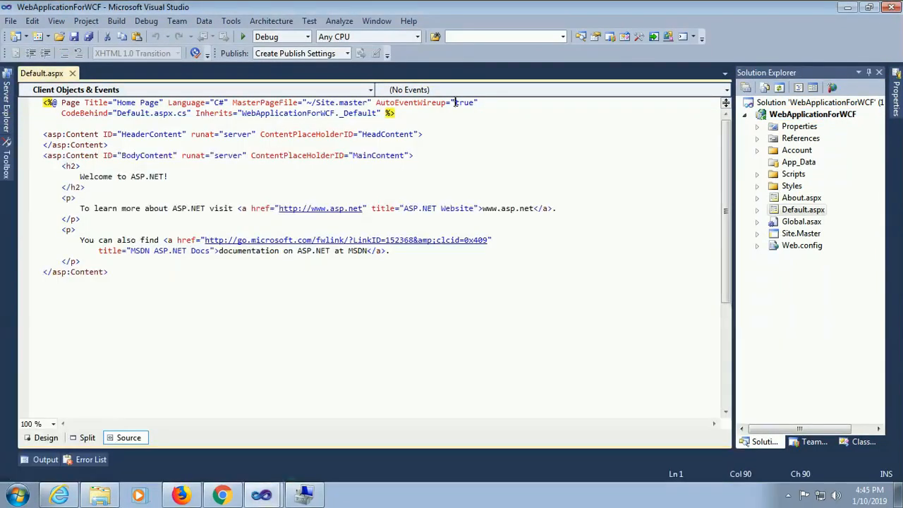
Step: Replace the sample content with TextBox1, TextBox2, Button1 and TextBox3 separated by <br /> tags
click(54, 177)
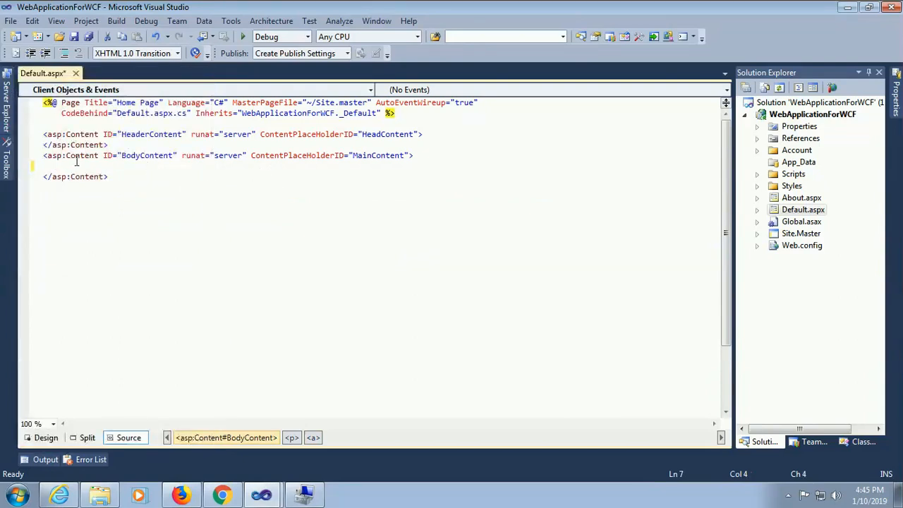
click(7, 152)
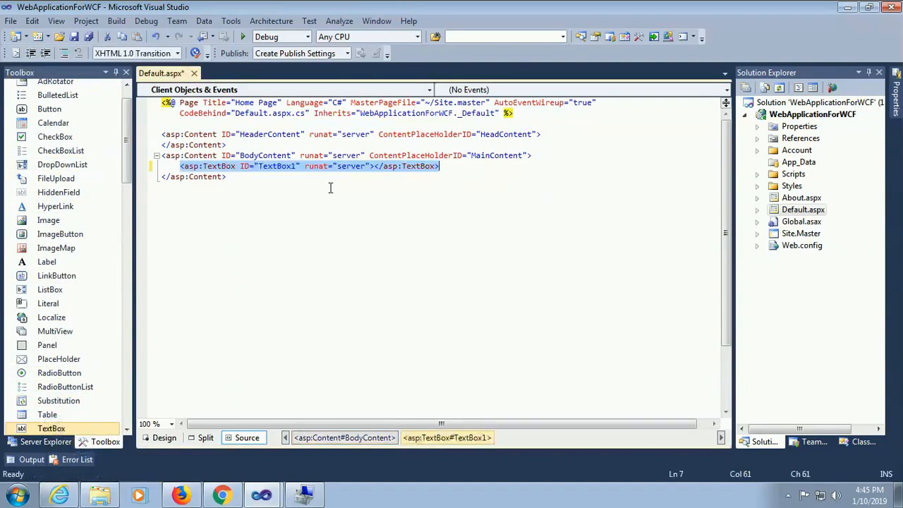
key(enter)
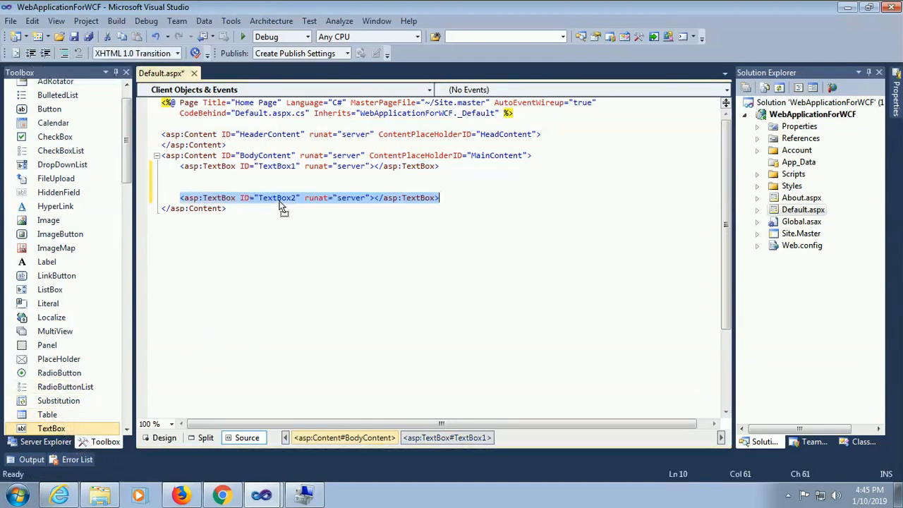
key(Delete)
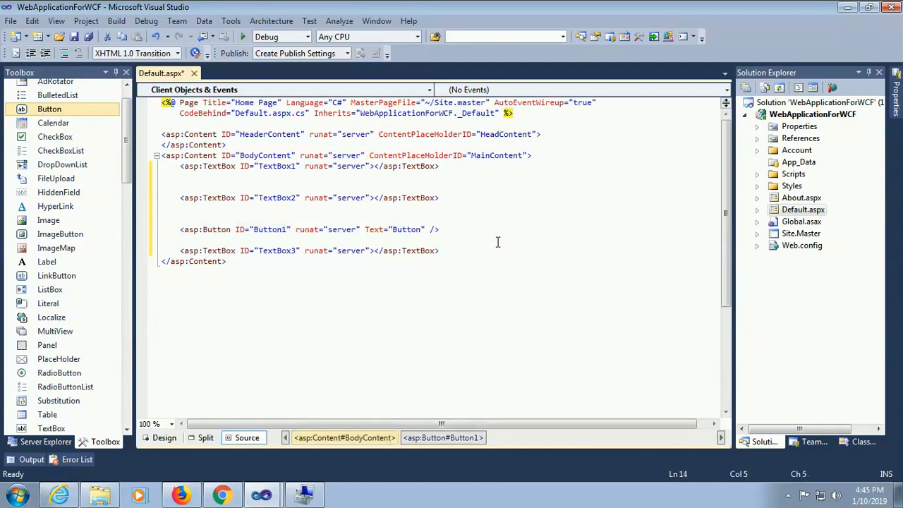
text(<br />)
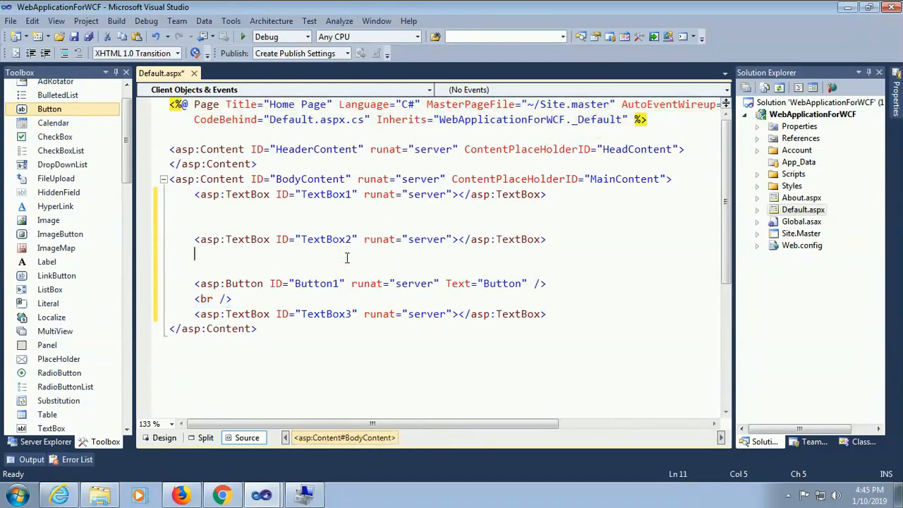
text(<br /><br />)
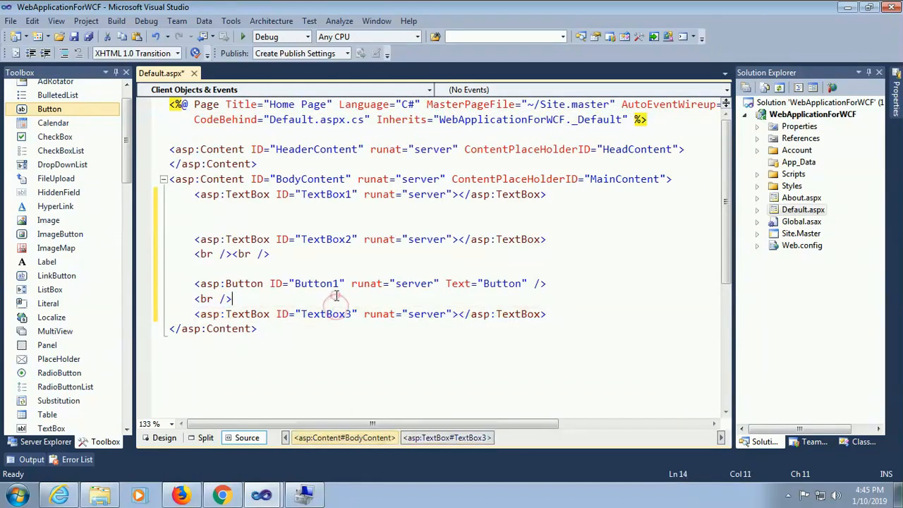
Step: In Design view, label the text boxes Num1, Num2 and Result
click(164, 438)
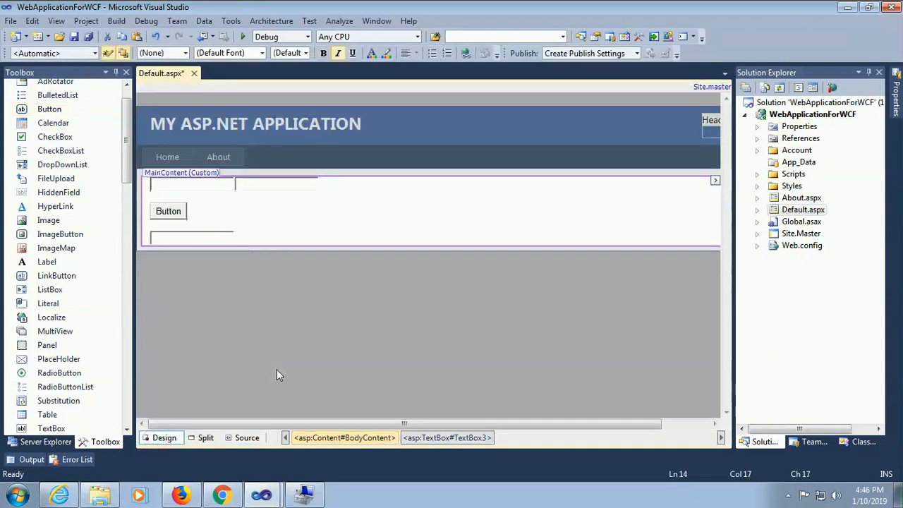
click(190, 184)
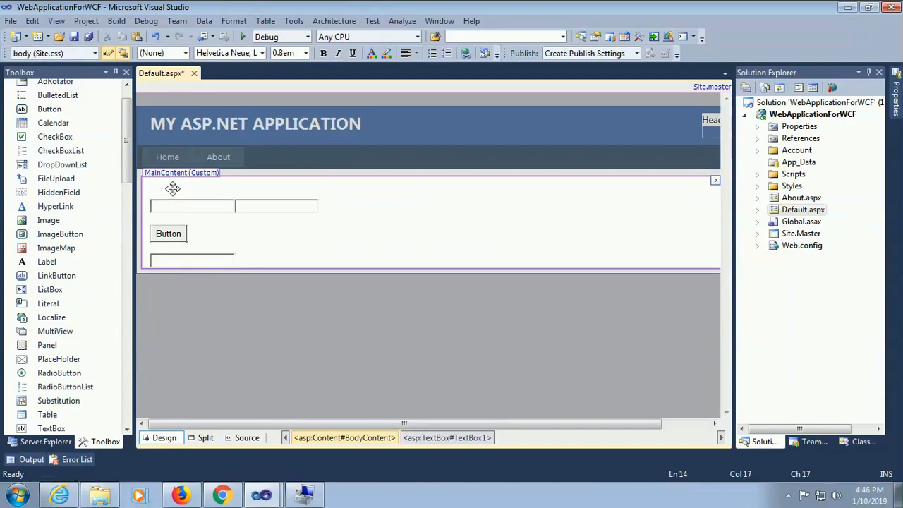
text(Num)
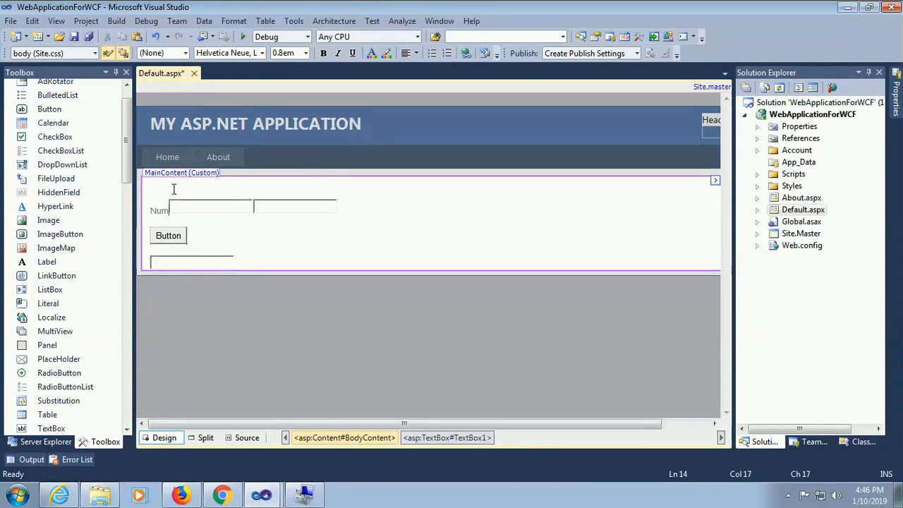
click(210, 206)
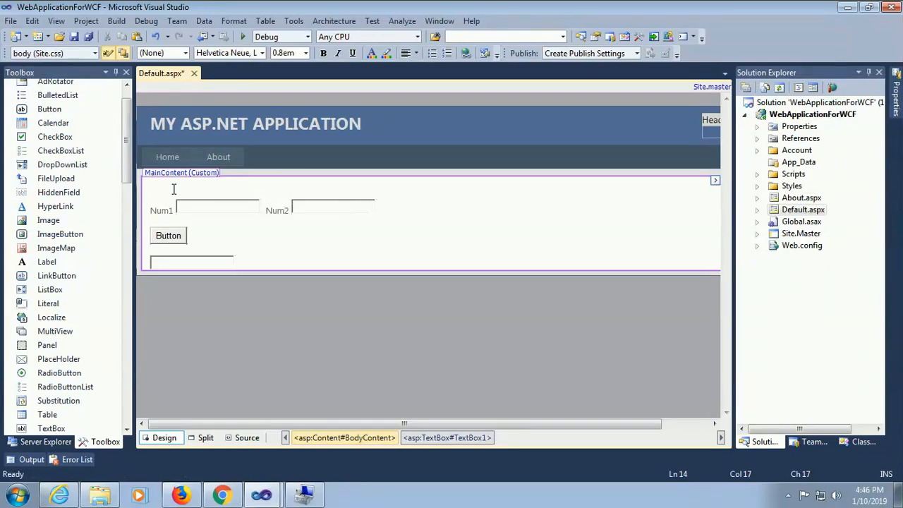
click(168, 235)
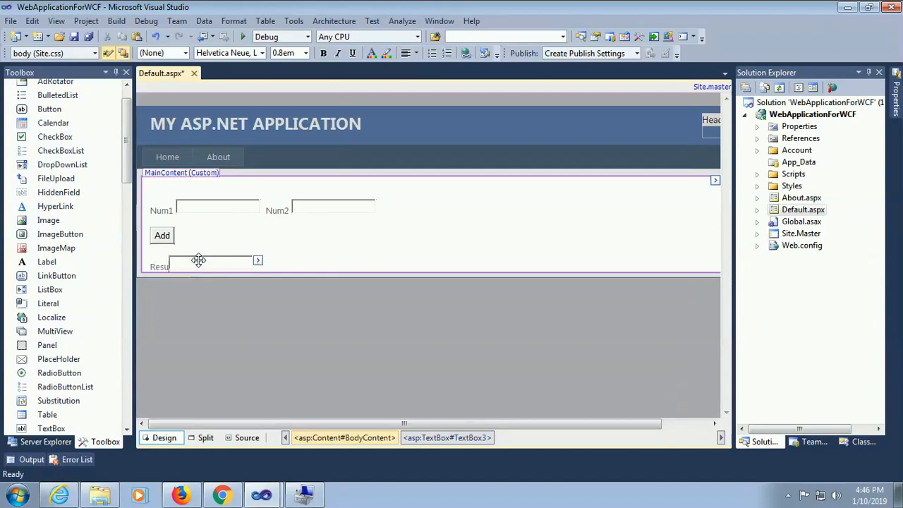
Step: Set the button text to Add, line it up with the boxes, and save the page
click(161, 234)
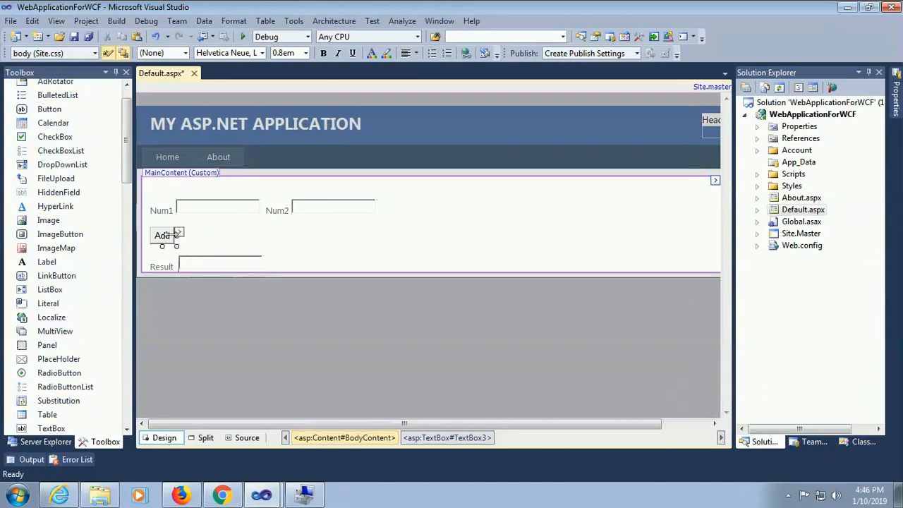
click(175, 234)
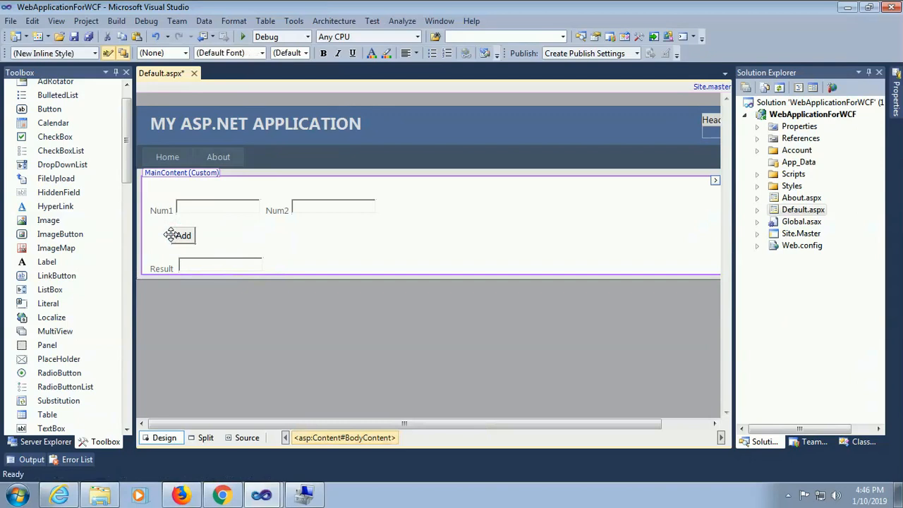
key(ctrl+s)
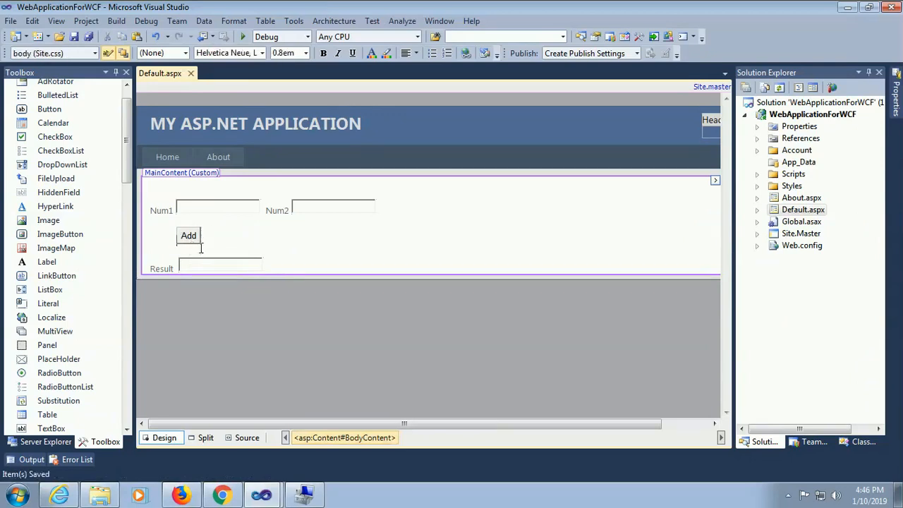
click(189, 234)
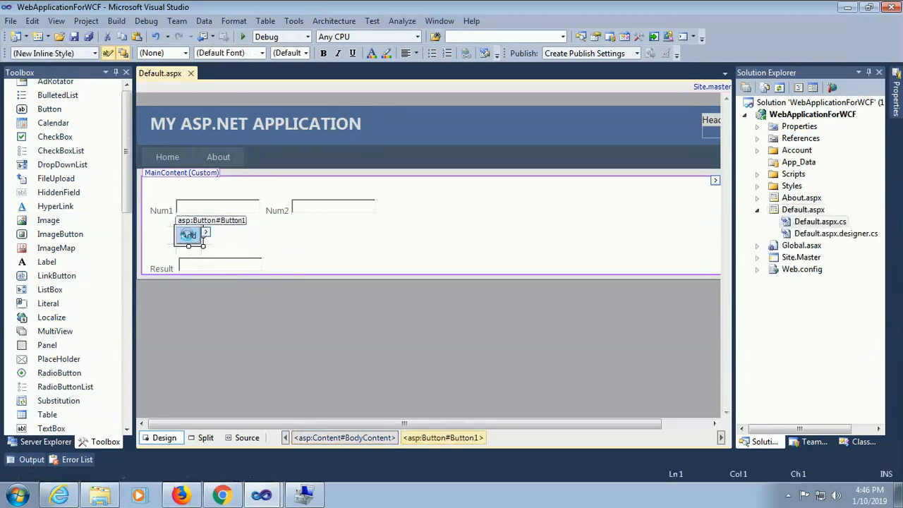
Step: Generate an empty Button1_Click handler for the Add button and check the Service1 URL in Chrome
double_click(189, 234)
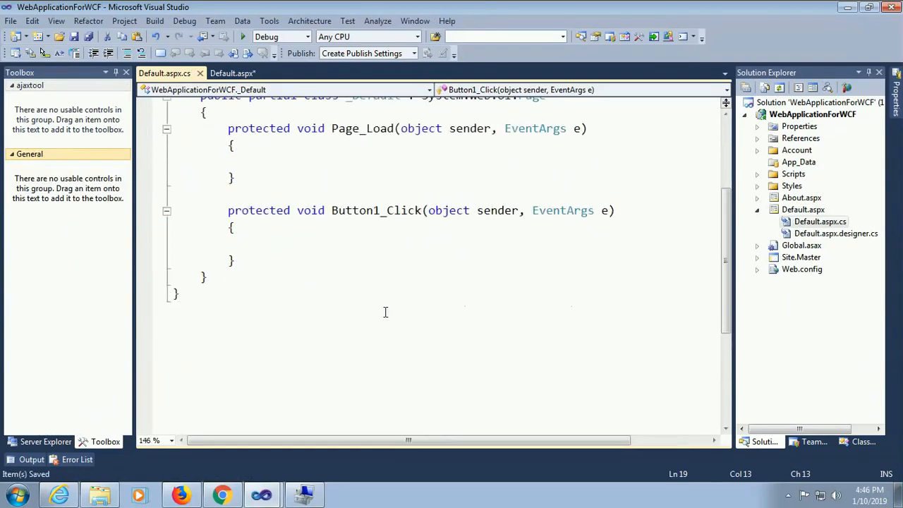
right_click(812, 113)
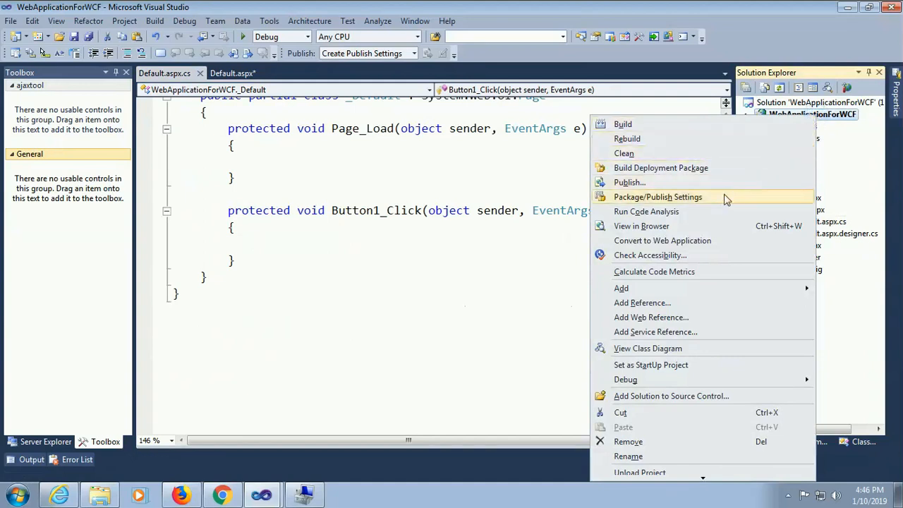
mouse_move(654, 332)
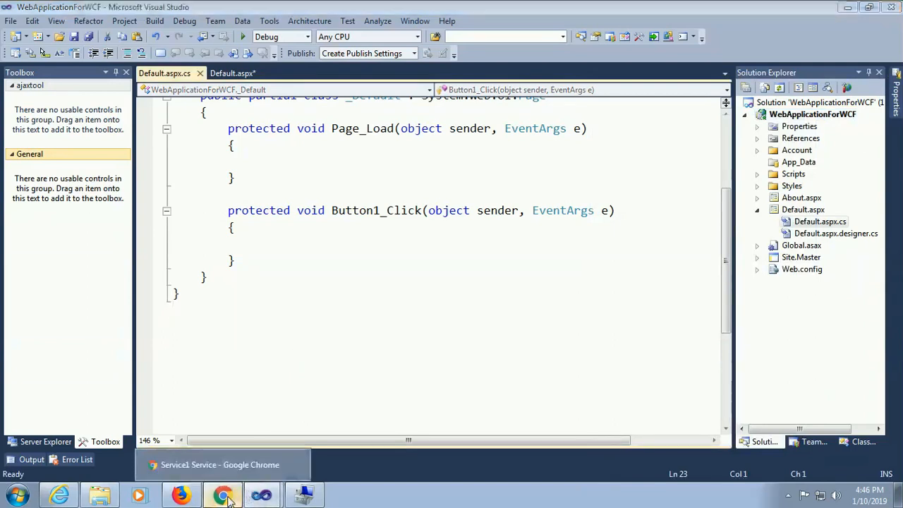
click(223, 494)
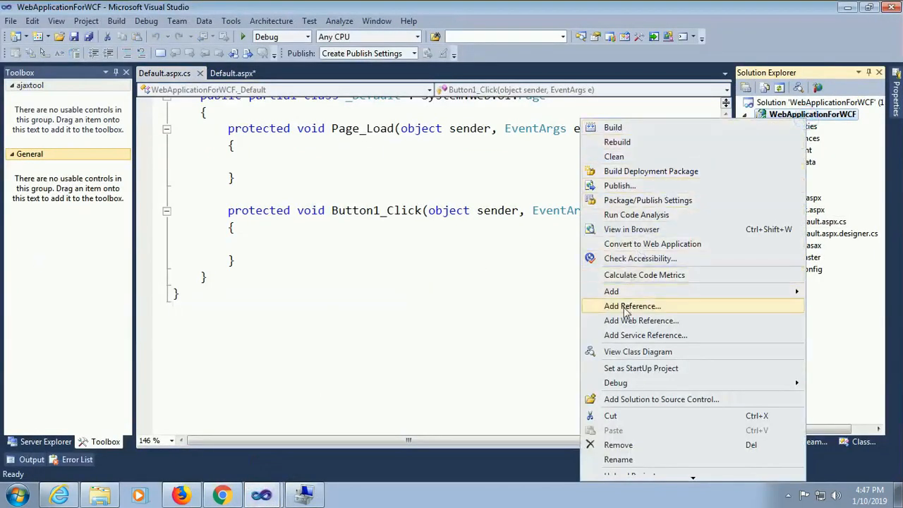
click(645, 336)
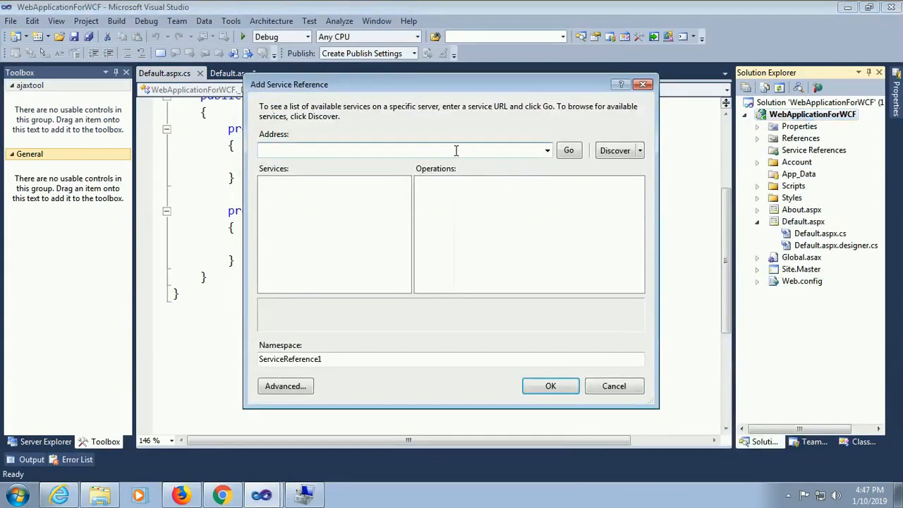
right_click(345, 149)
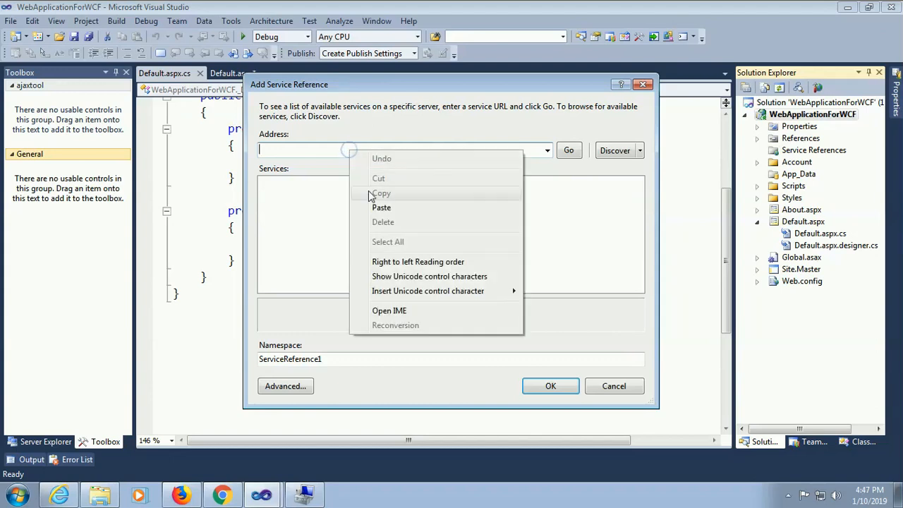
click(381, 206)
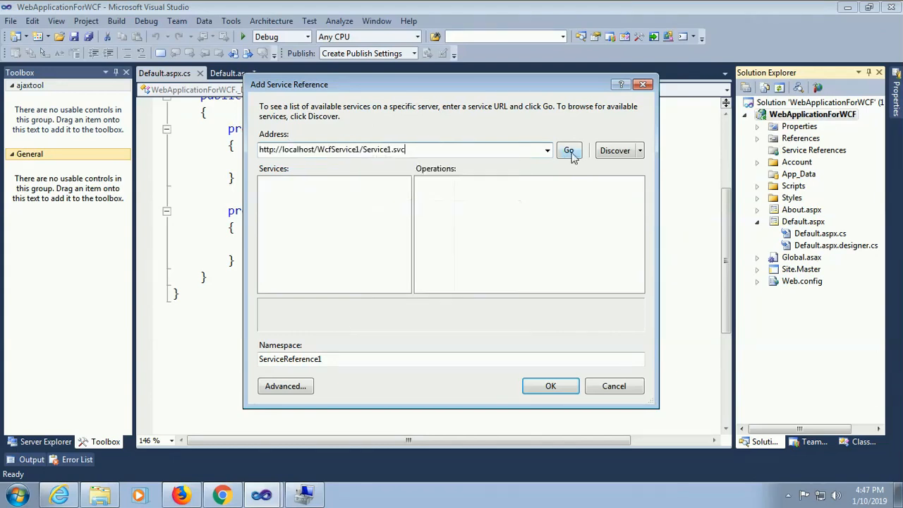
click(569, 150)
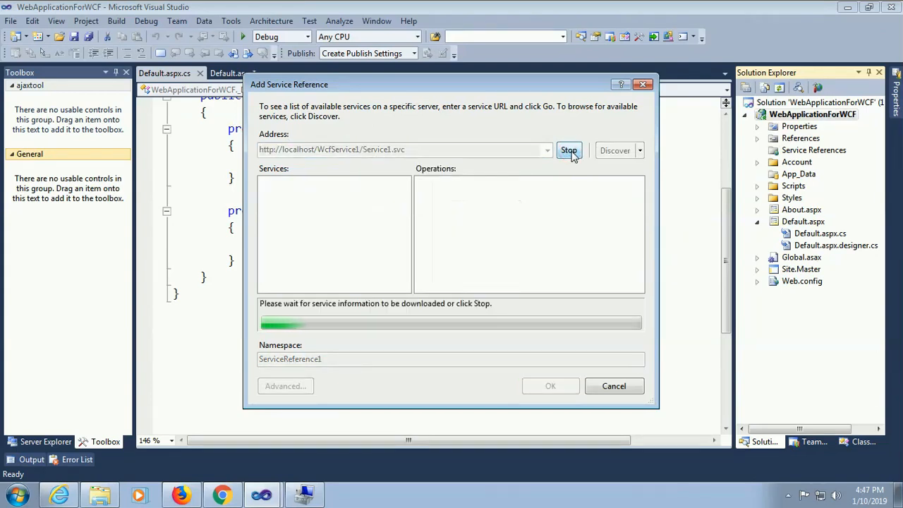
click(569, 150)
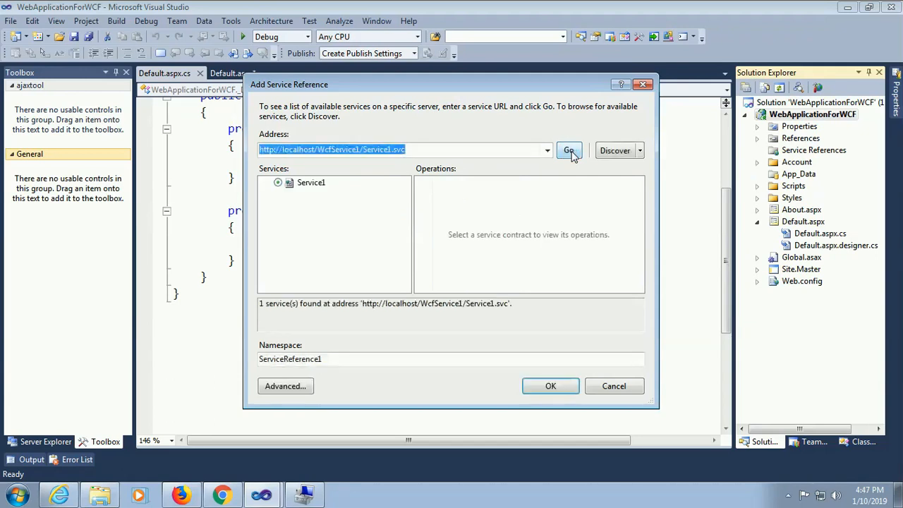
Step: Inspect IService1's add operation and add the reference as ServiceReference1
click(278, 182)
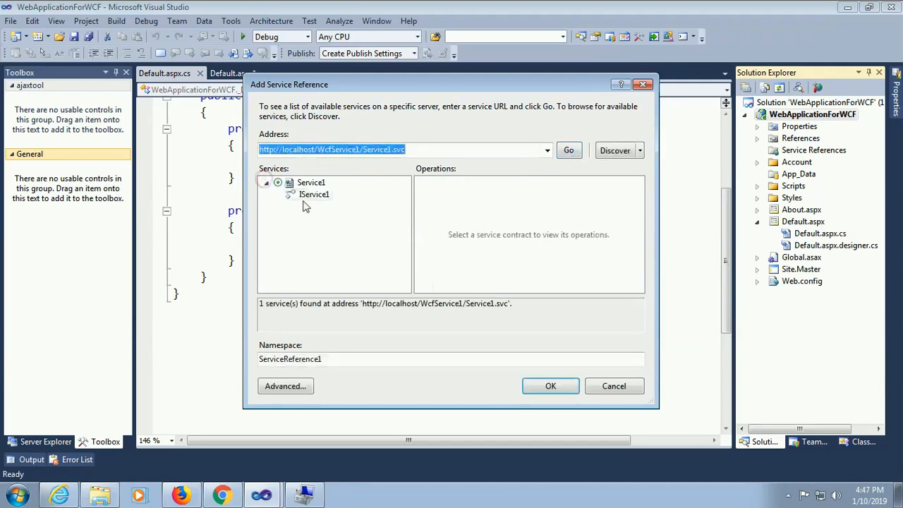
click(313, 195)
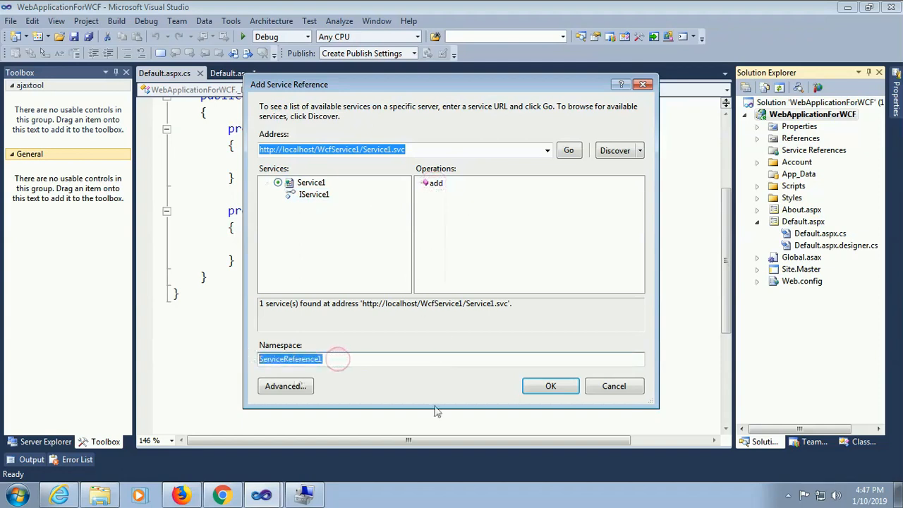
click(550, 387)
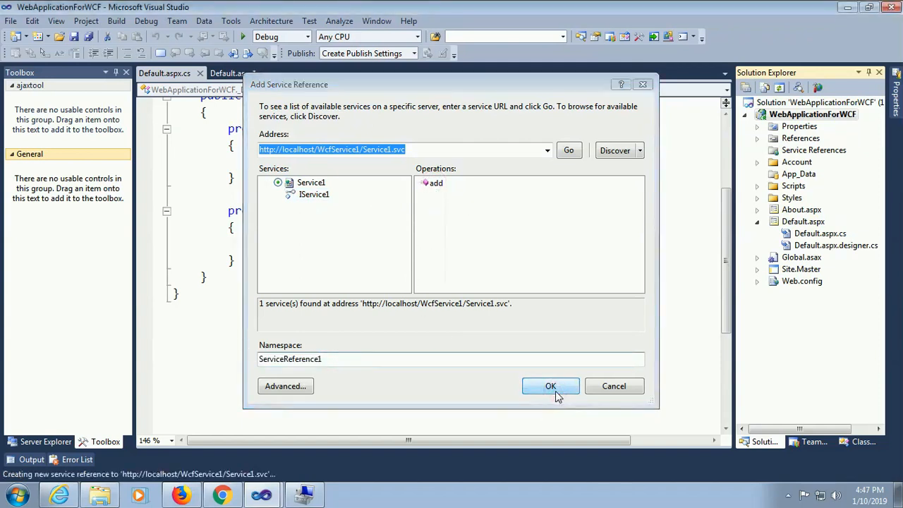
click(551, 386)
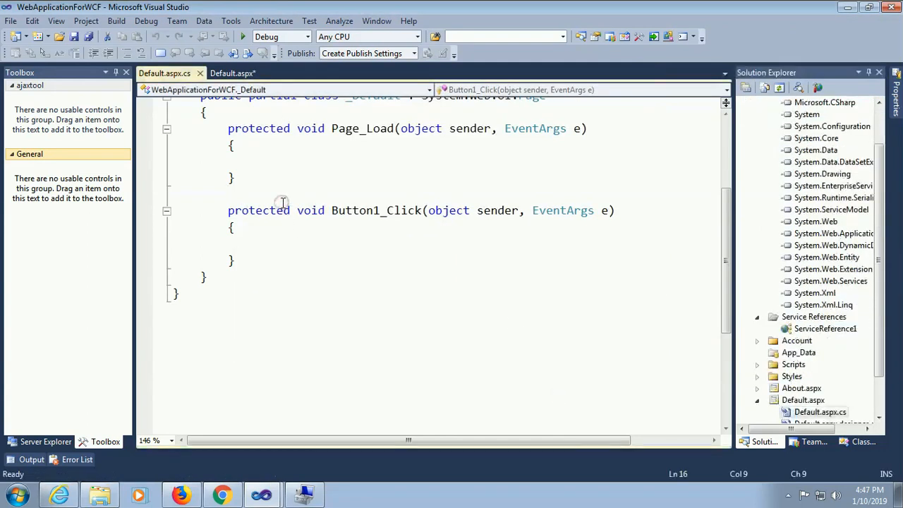
Step: Declare a ServiceReference1.Service1Client field initialized with new
text(ser)
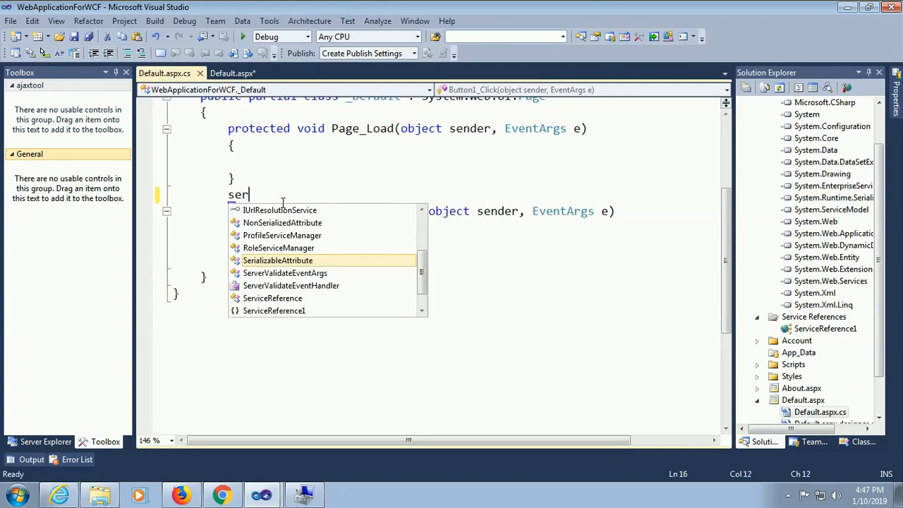
text(viceReference1.Service1Client c)
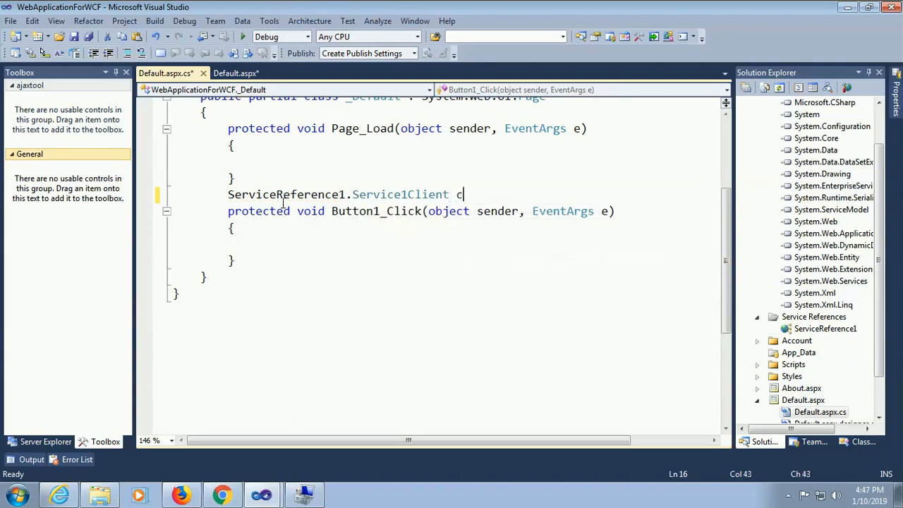
text(lient)
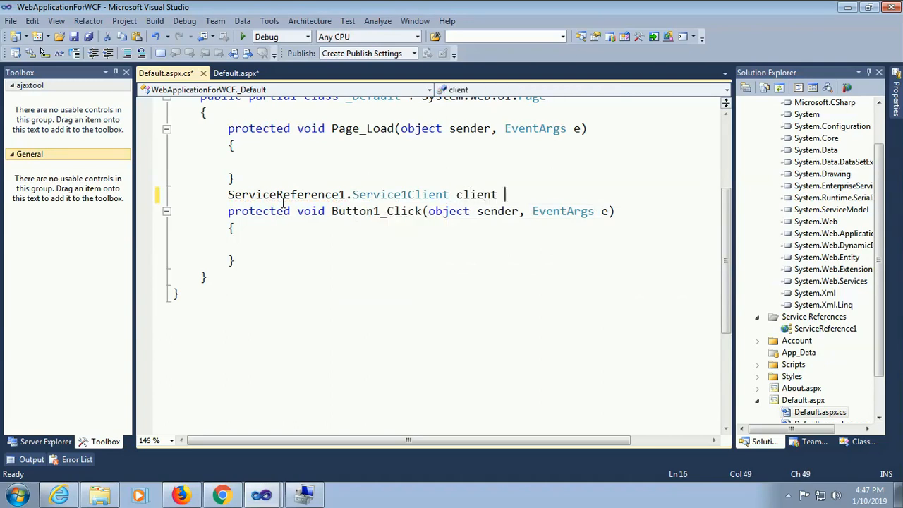
text(= new ServiceReference1.Service)
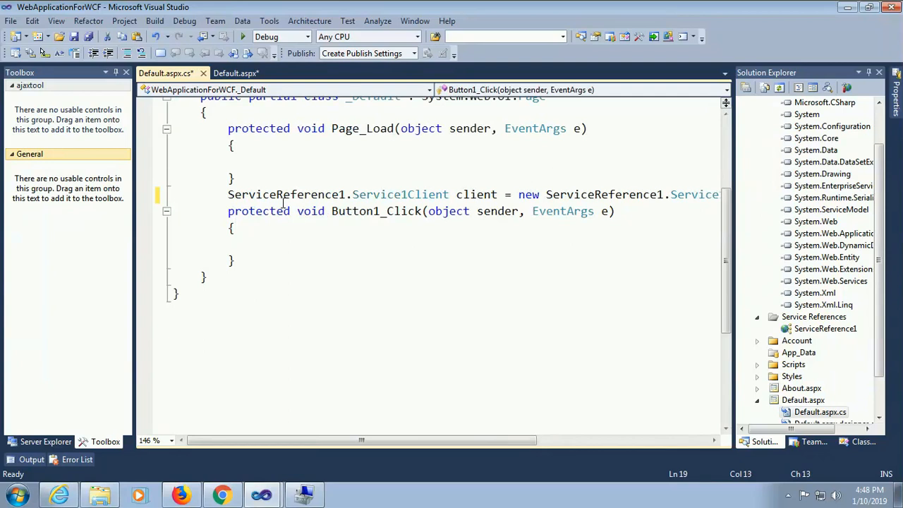
Step: Set TextBox3.Text = client.add(double.Parse(TextBox1.Text), double.Parse(TextBox2.Text)); and save
text(tex)
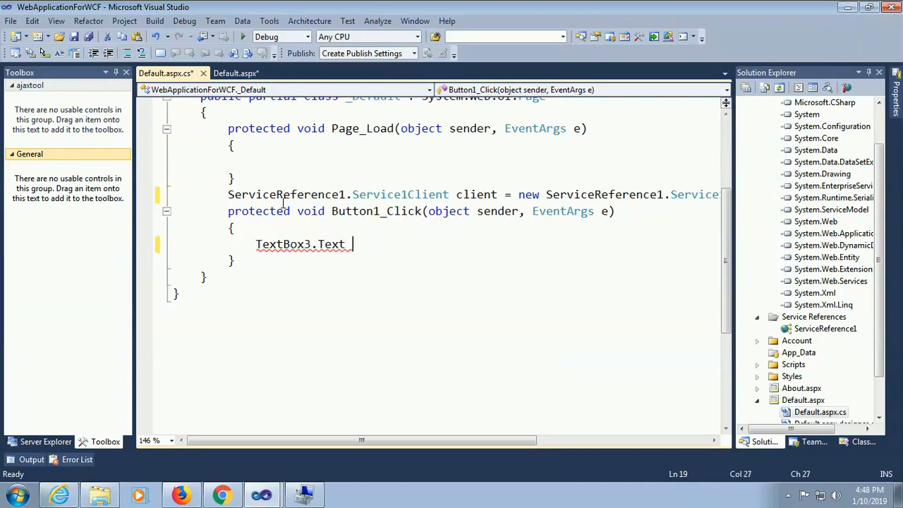
text(=)
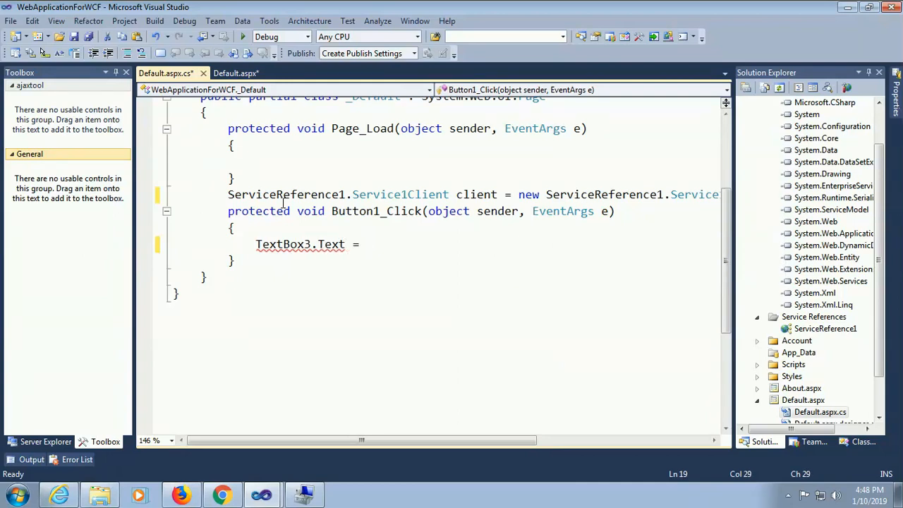
text(client.add()
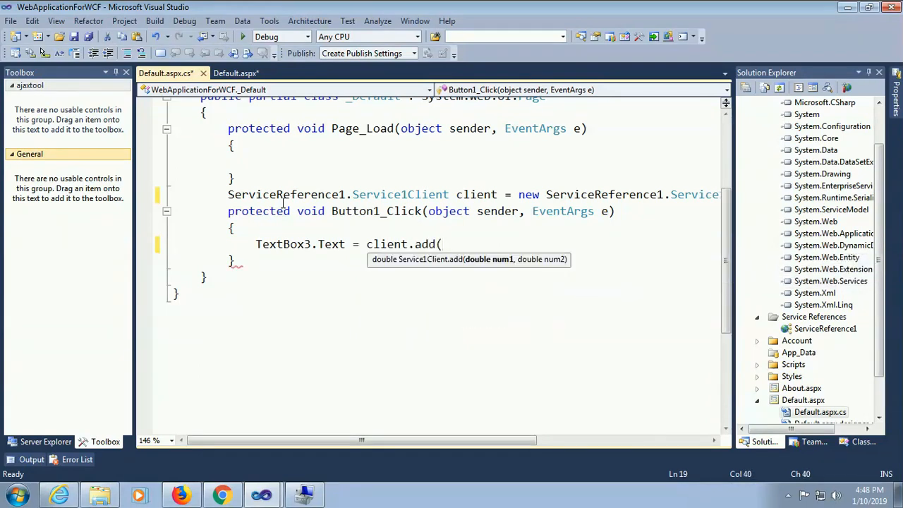
text(double.p)
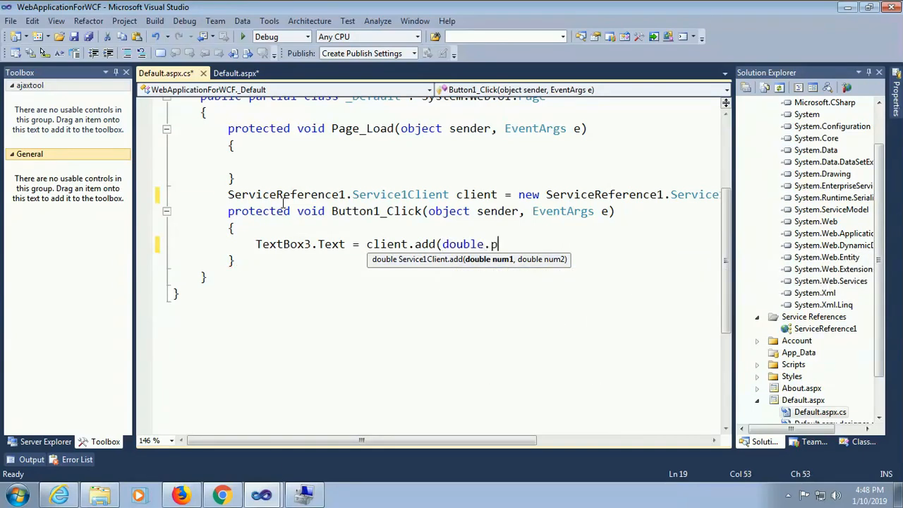
text(arse(tex)
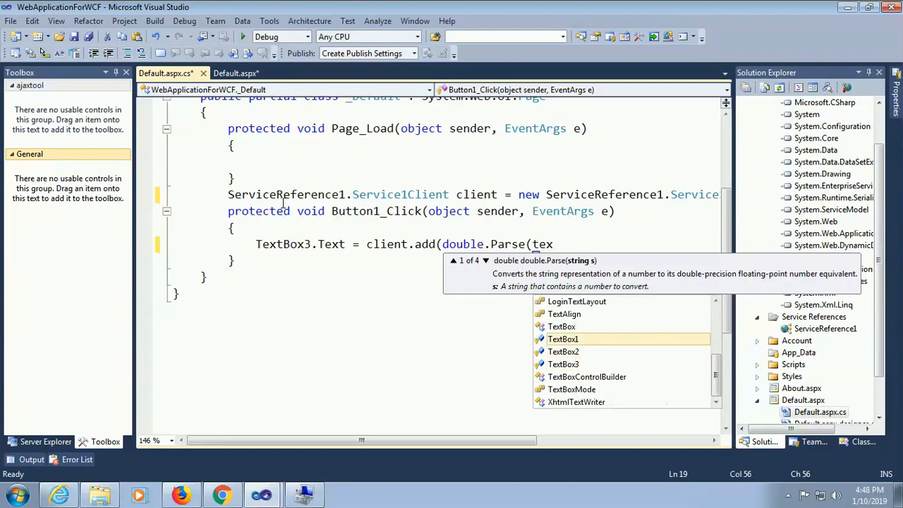
text(TextBox1.Text),)
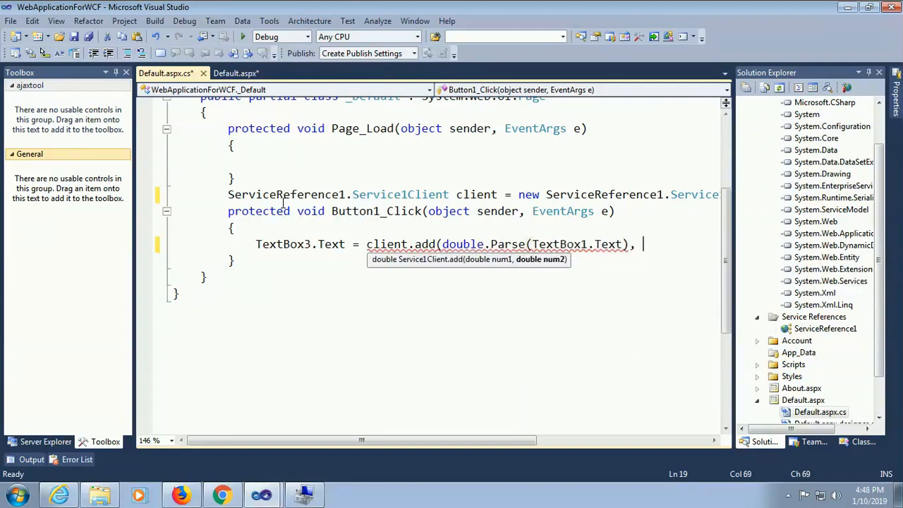
text(double.Parse()
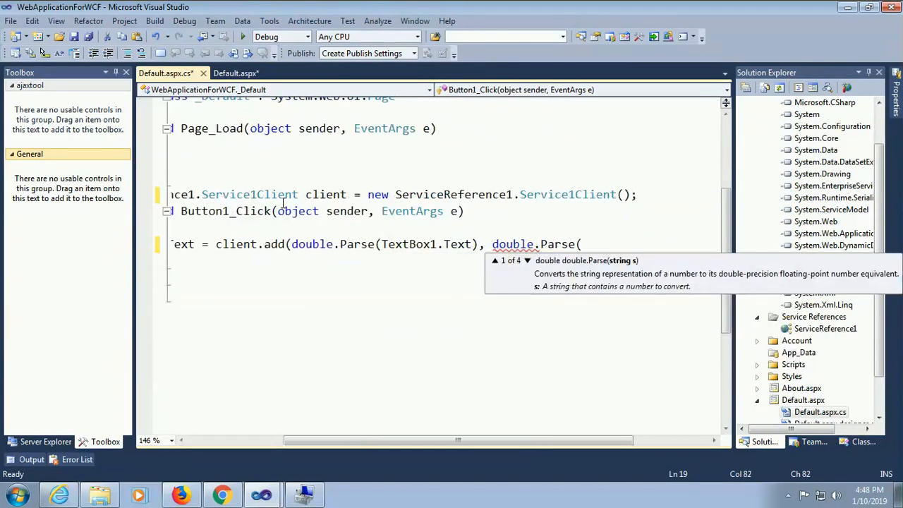
text(tex)
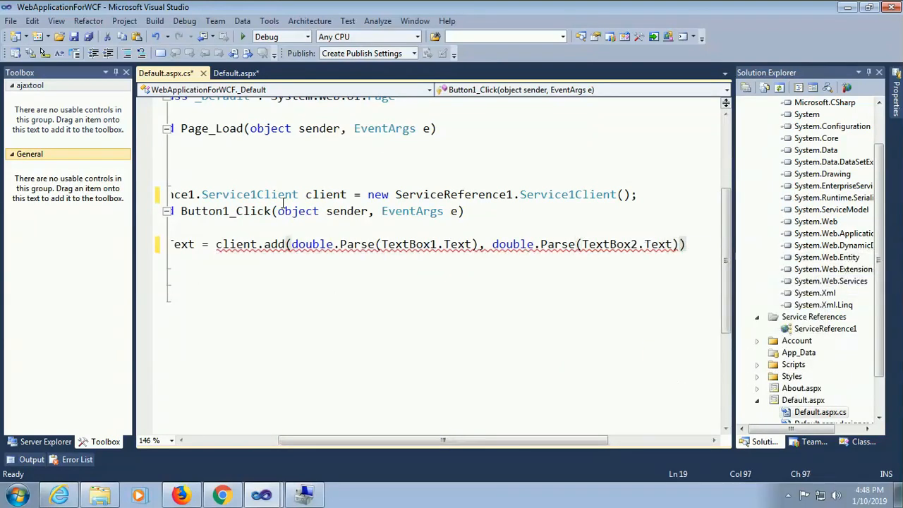
text(;)
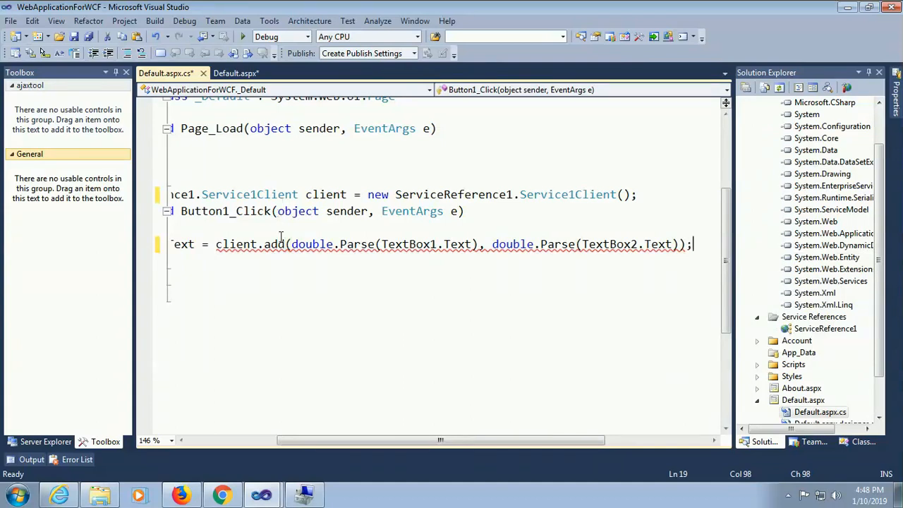
key(ctrl+s)
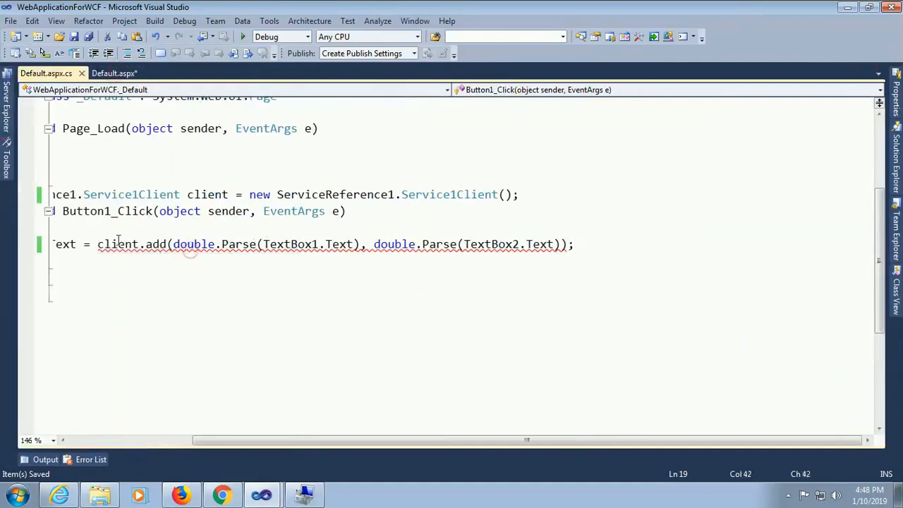
mouse_move(144, 244)
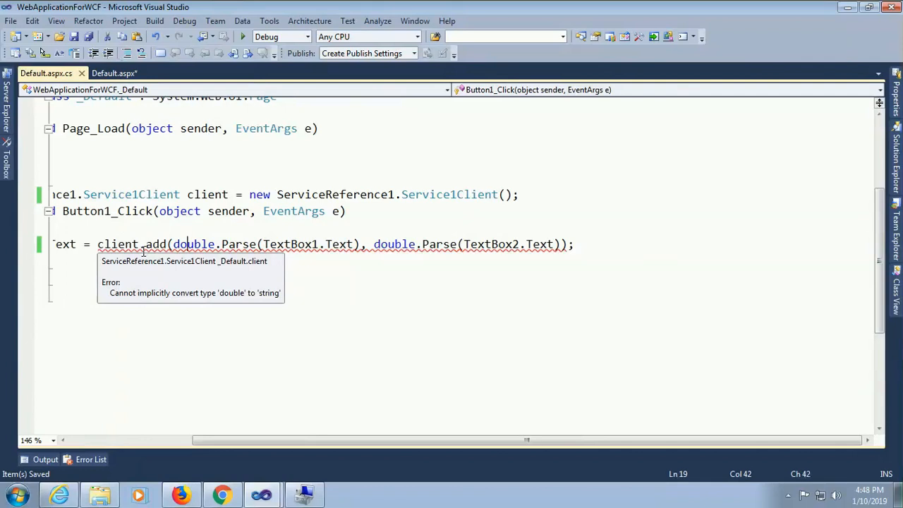
mouse_move(290, 244)
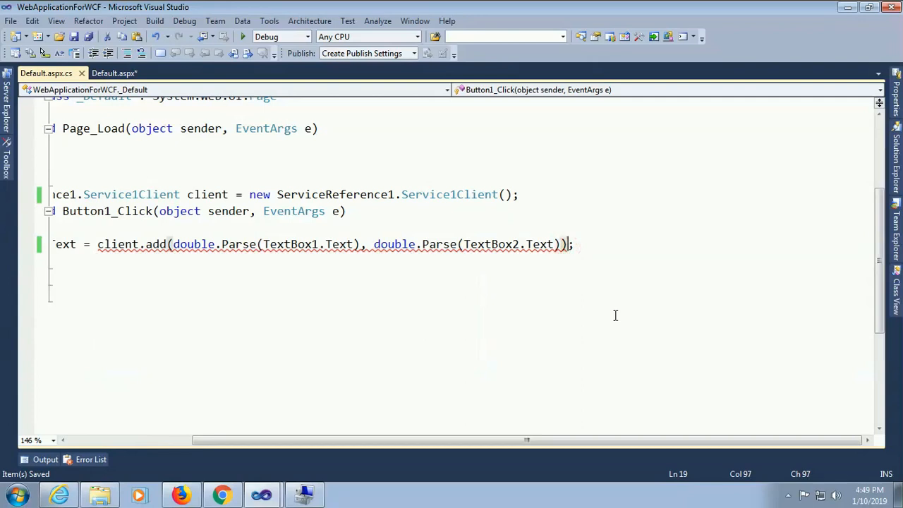
Step: Append .ToString() to the client.add result to fix the double-to-string error
text(.to)
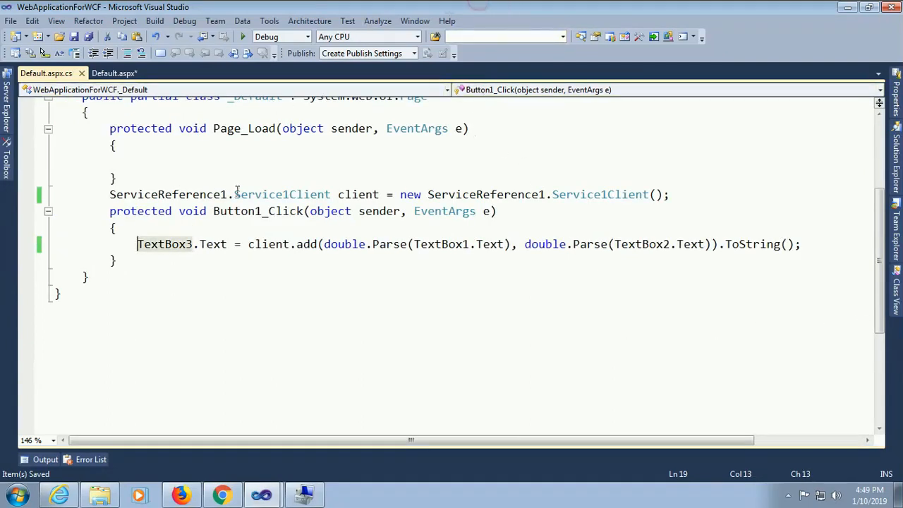
click(113, 73)
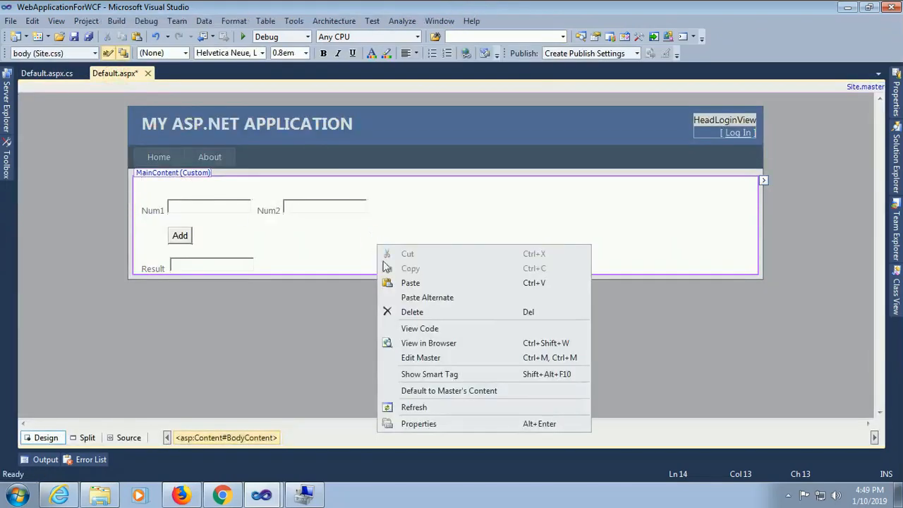
Step: View the page in Firefox, add Num1 150 and Num2 50 to get Result 200, and return to Visual Studio
click(423, 344)
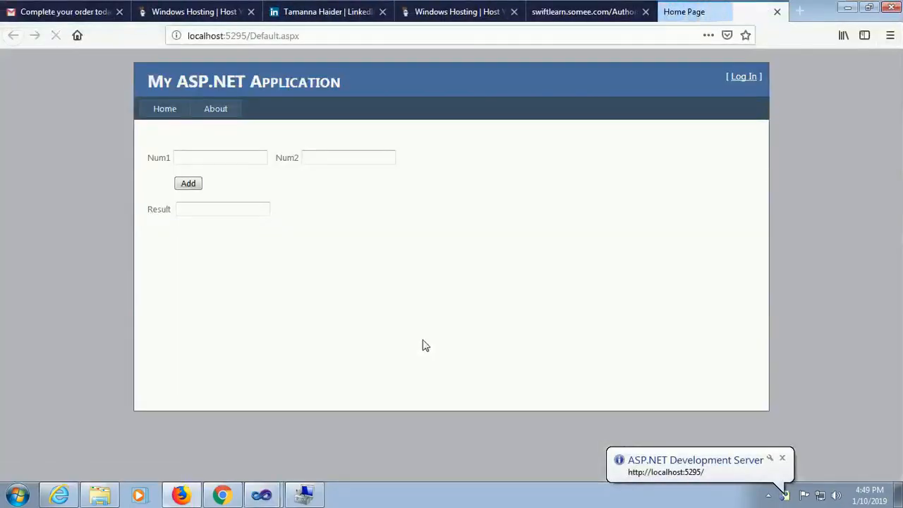
click(220, 158)
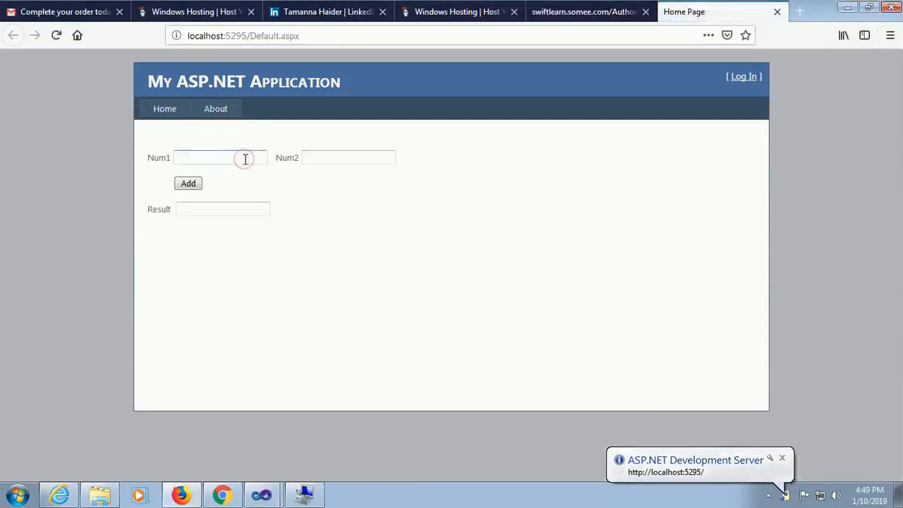
text(150)
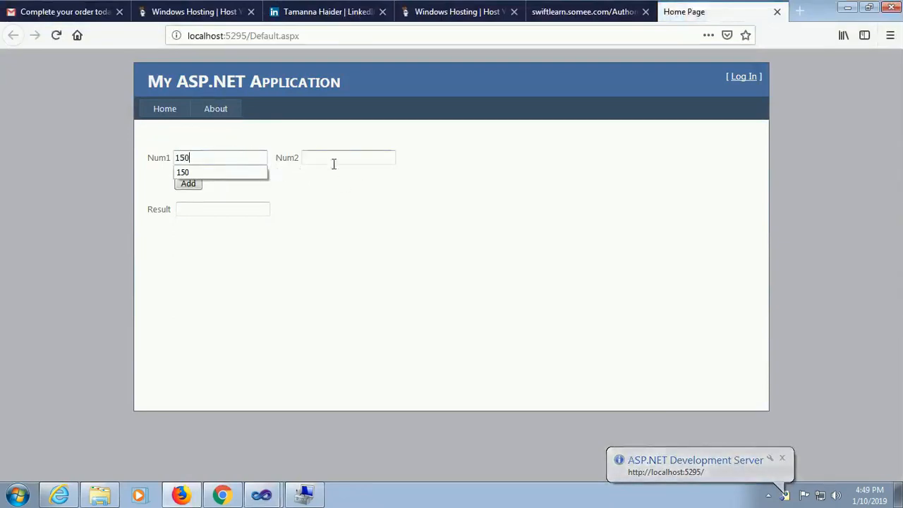
text(500)
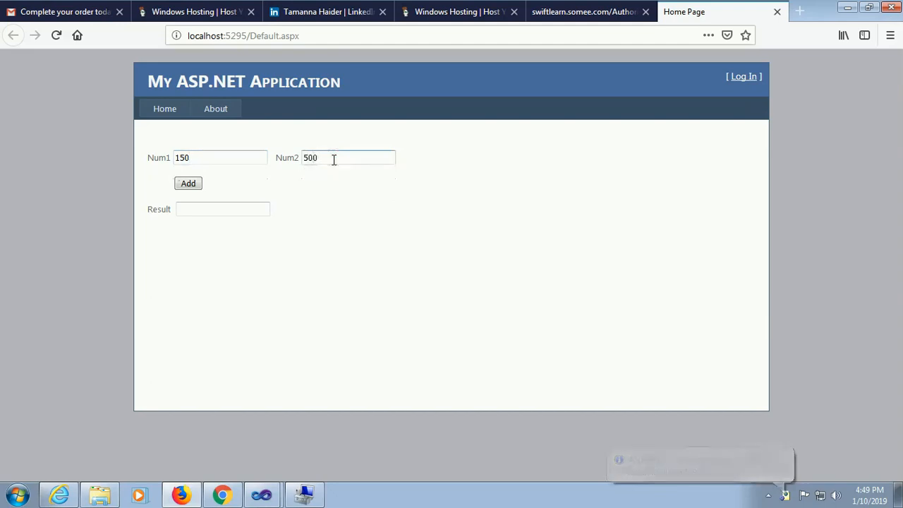
click(188, 184)
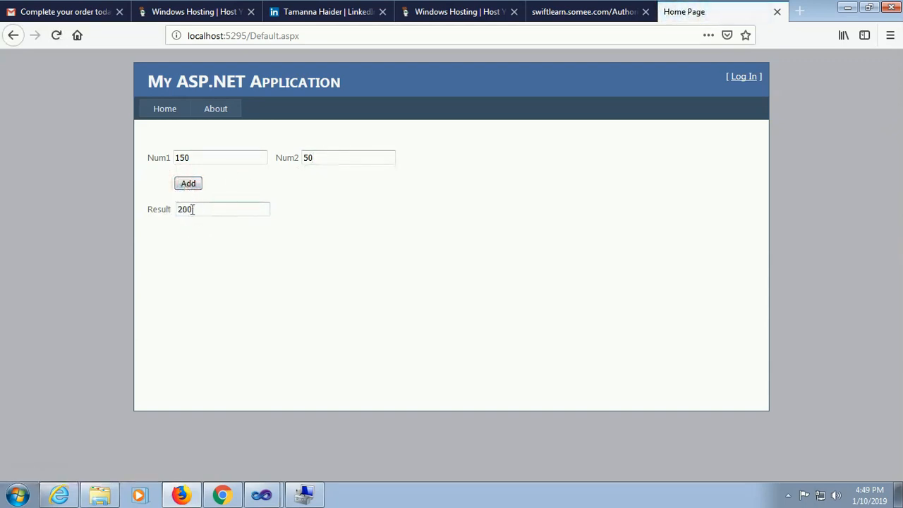
click(304, 494)
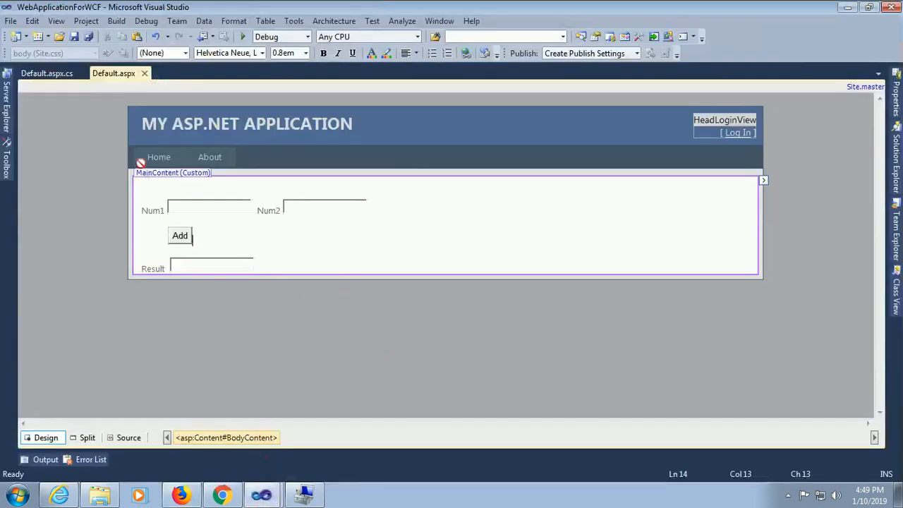
mouse_move(304, 494)
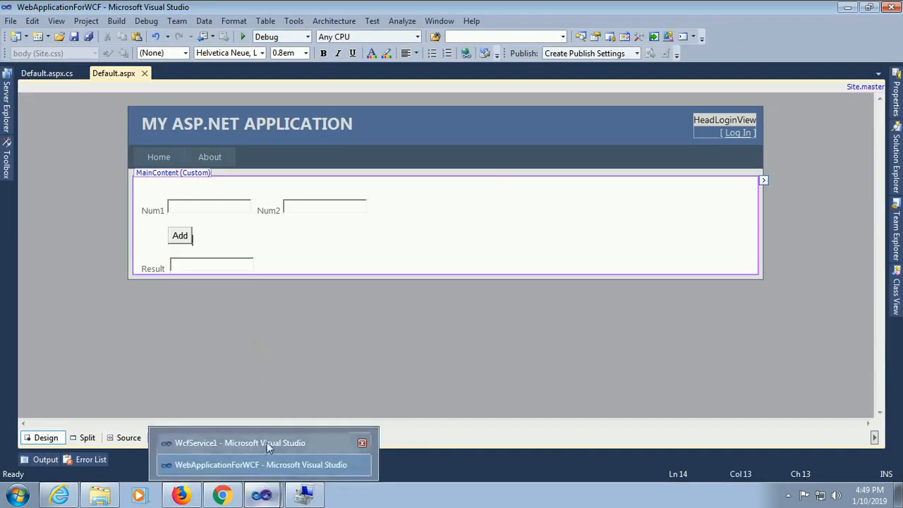
Step: From the WcfService1 project, browse Service1.svc with Firefox to show the Service1 test page
click(240, 443)
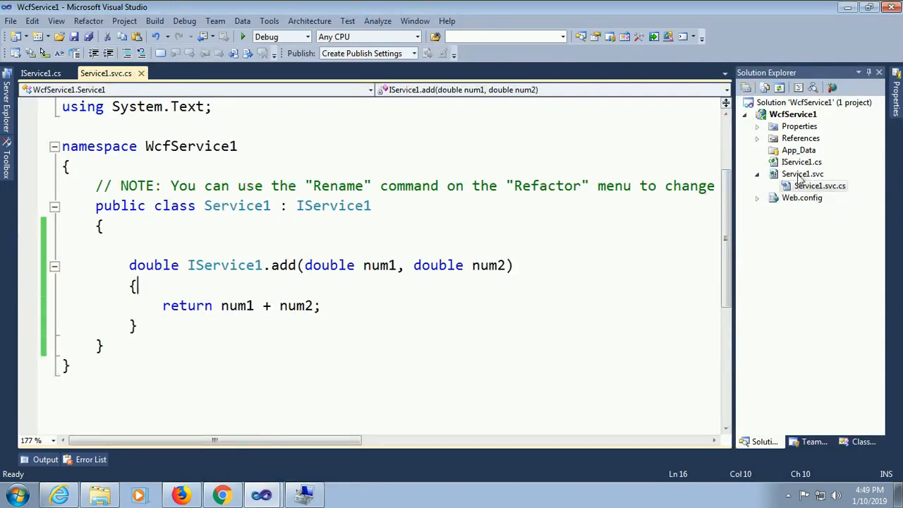
right_click(801, 173)
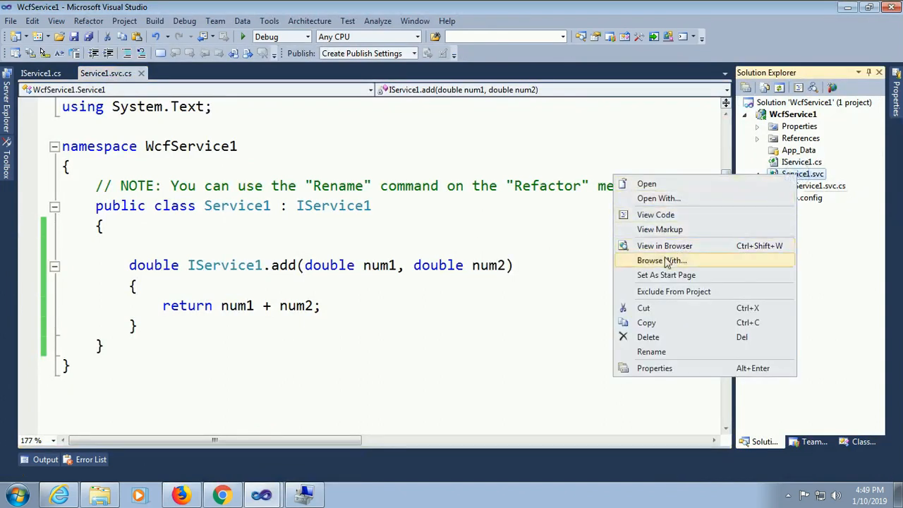
click(660, 260)
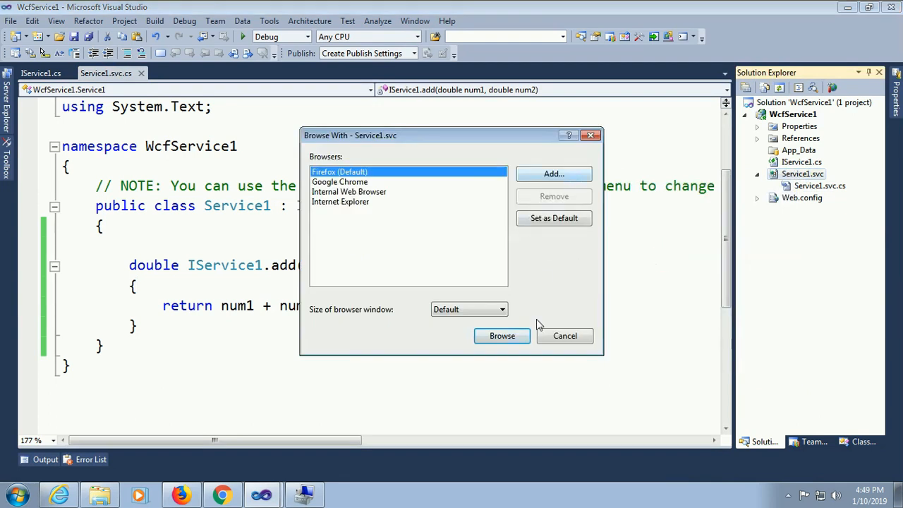
click(503, 336)
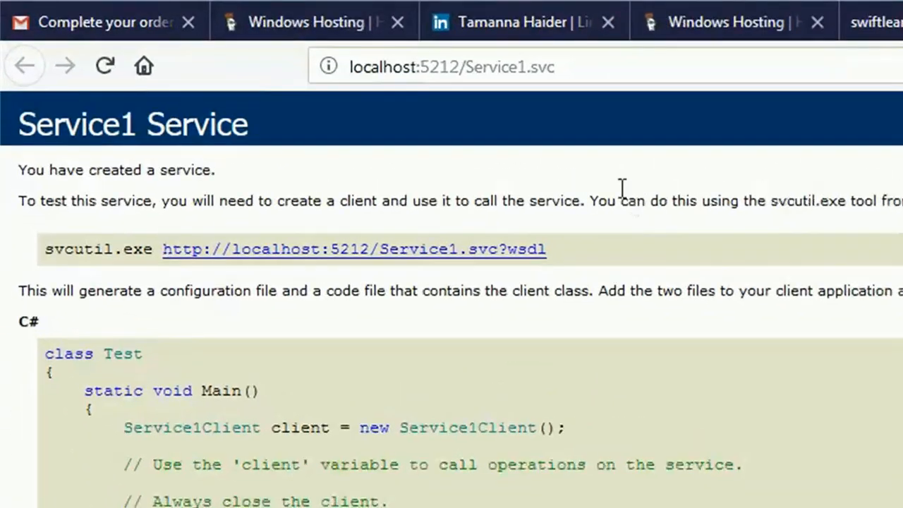